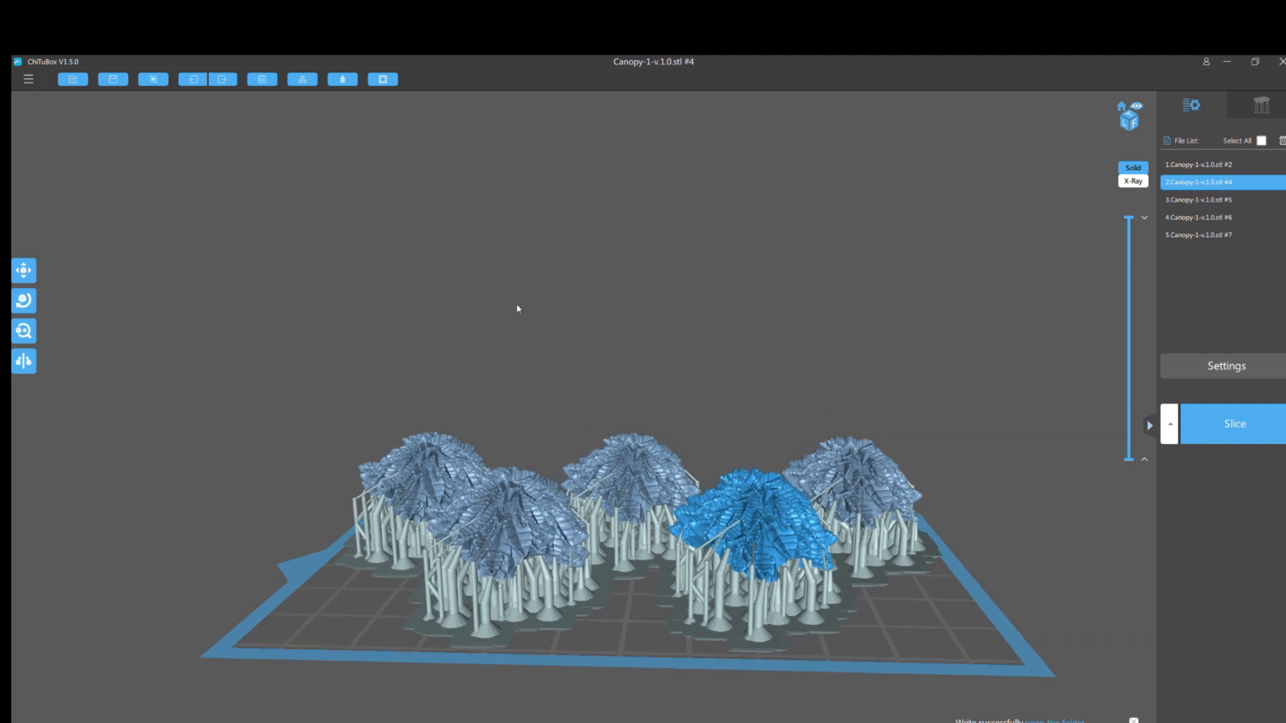
pyautogui.moveTo(653, 298)
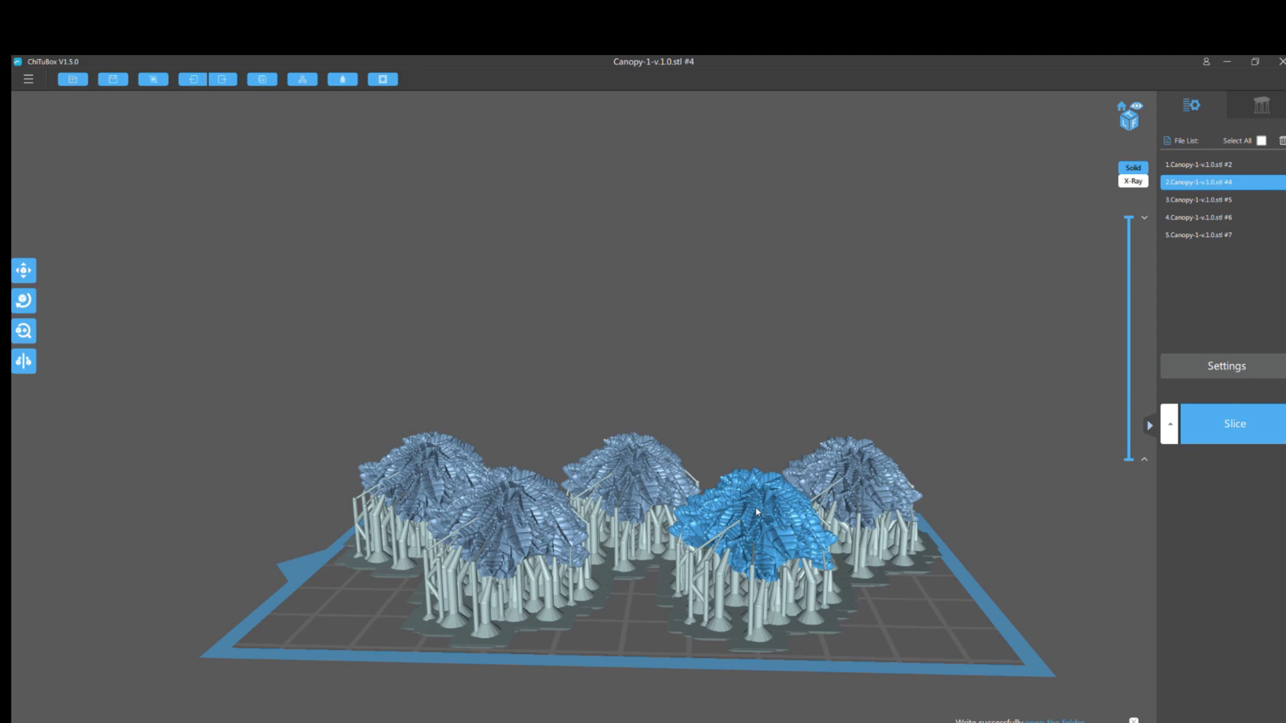
pyautogui.moveTo(306, 217)
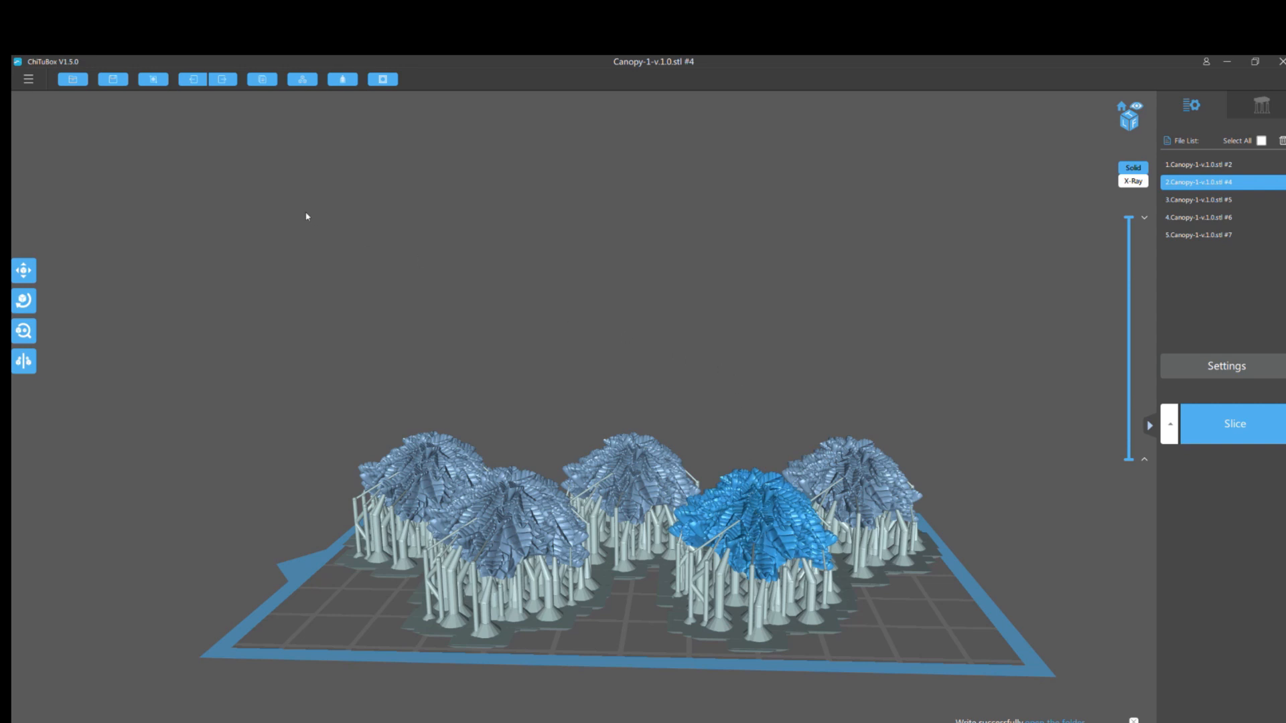
pyautogui.moveTo(261, 79)
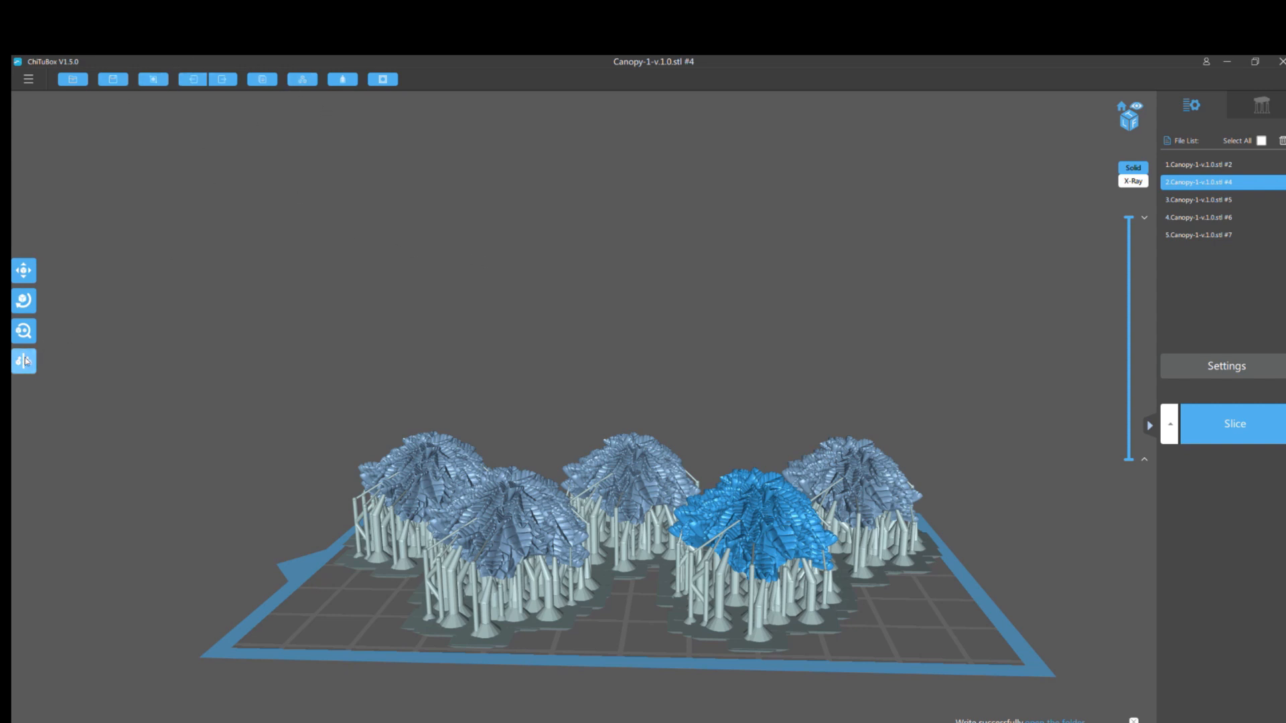
# Step: Mirror the selected canopy model, which drops its supports
pyautogui.click(23, 360)
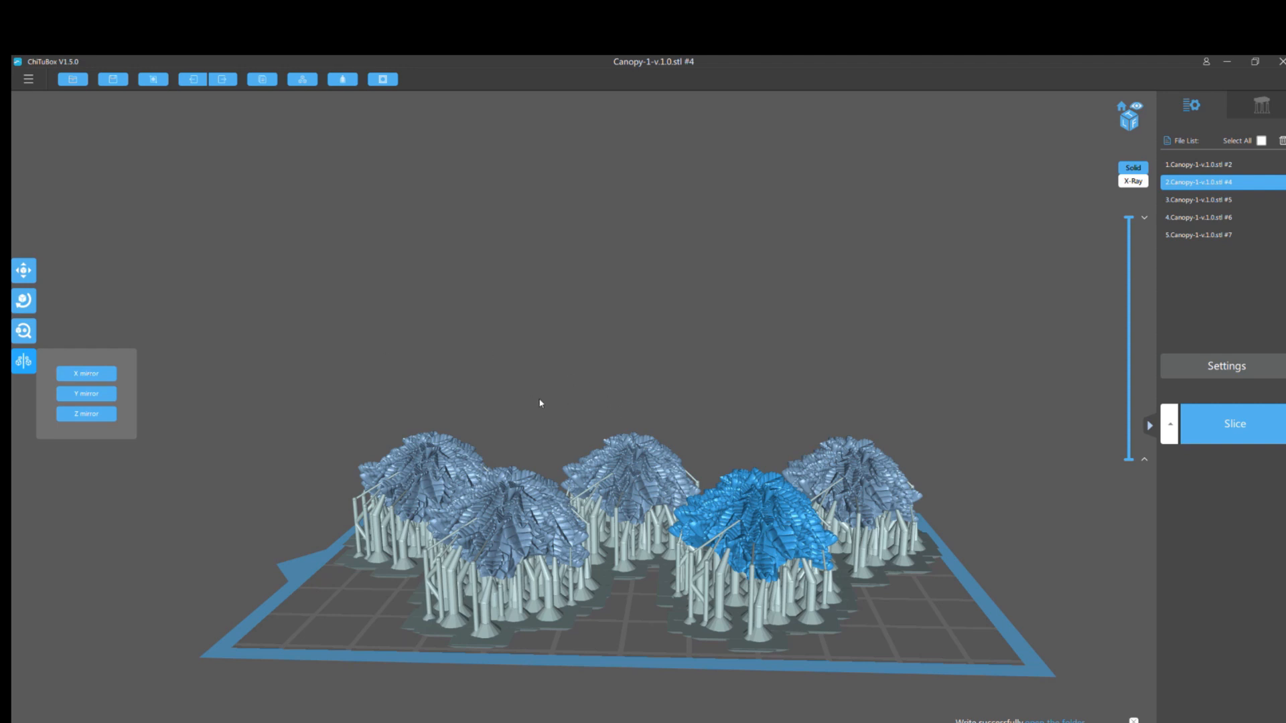
pyautogui.moveTo(768, 408)
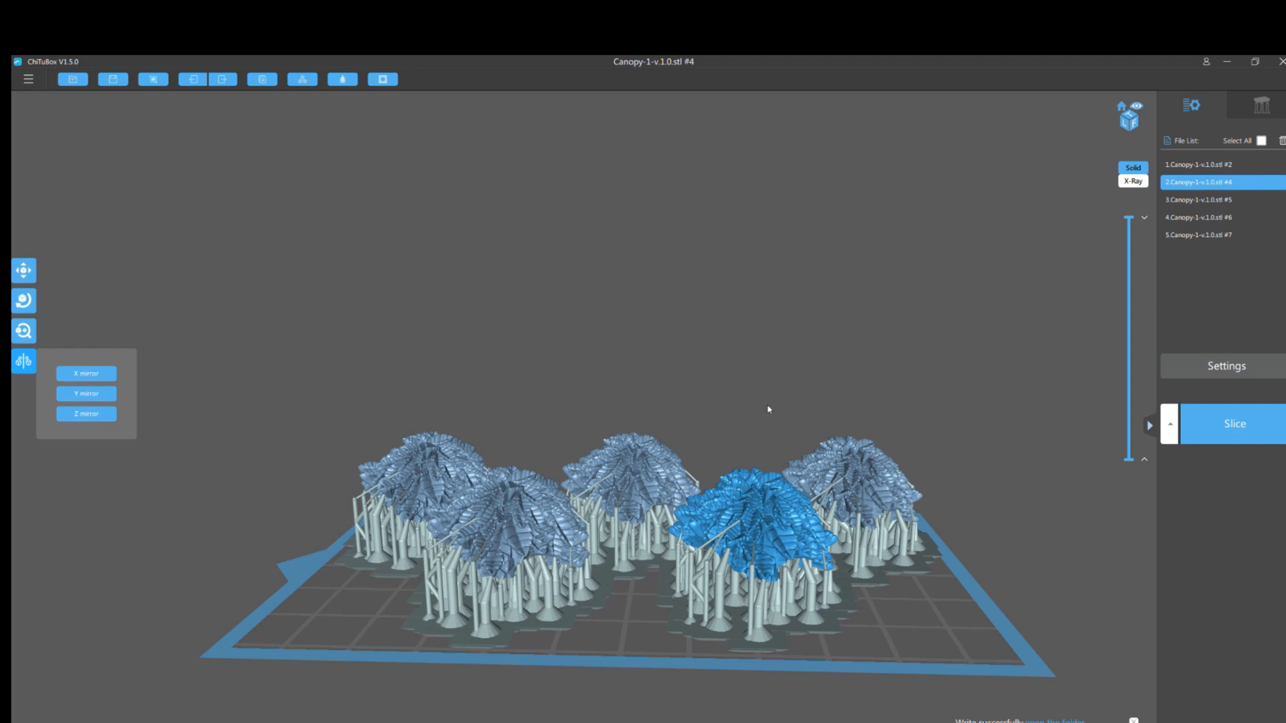
pyautogui.moveTo(556, 426)
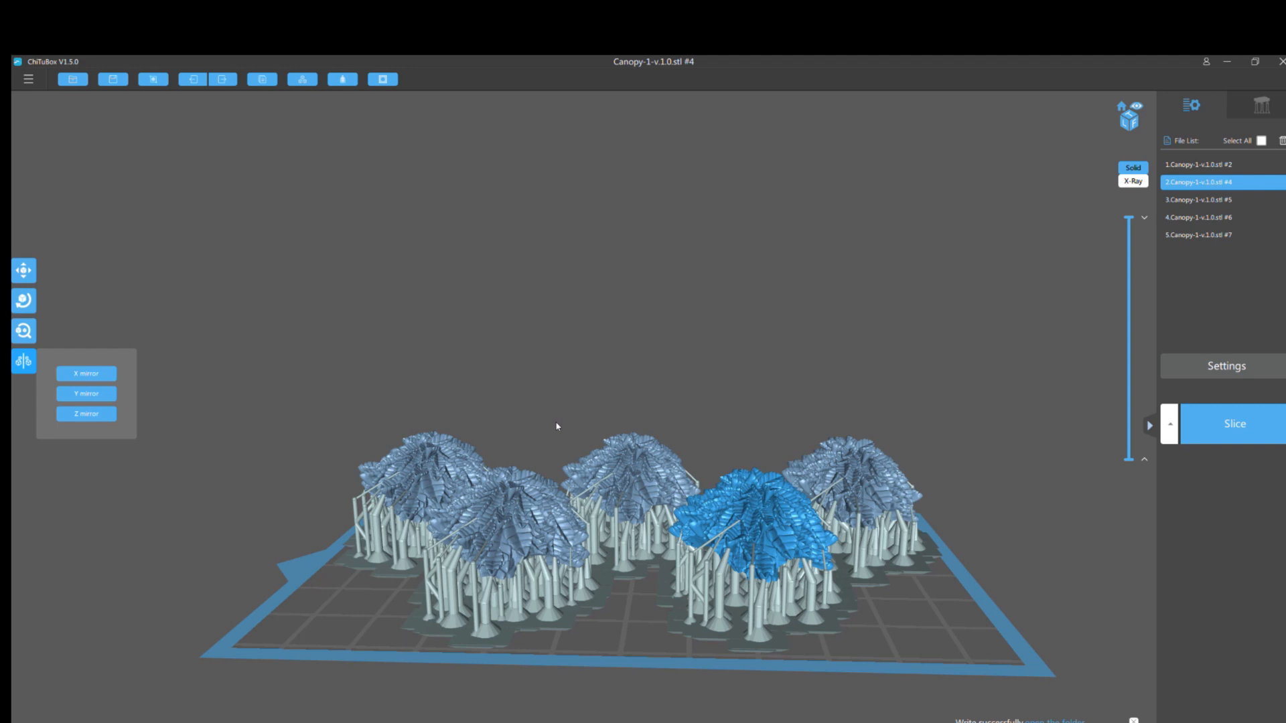
pyautogui.moveTo(550, 403)
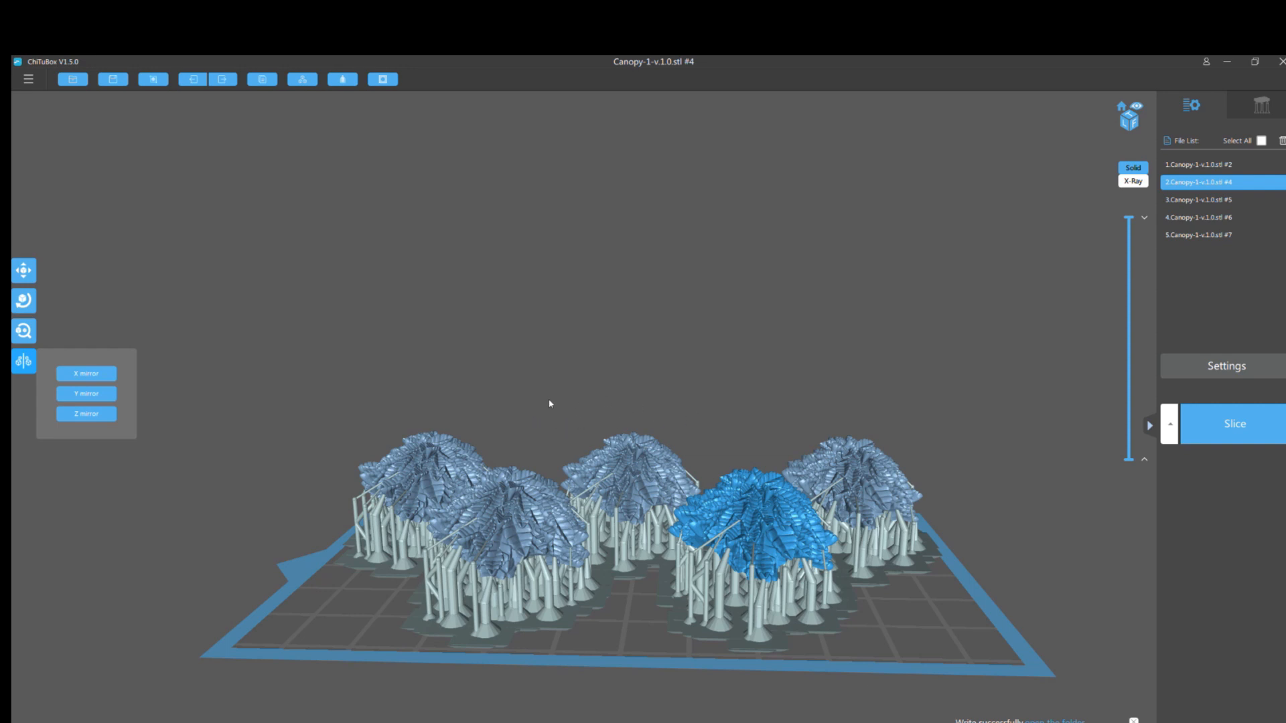
pyautogui.moveTo(616, 435)
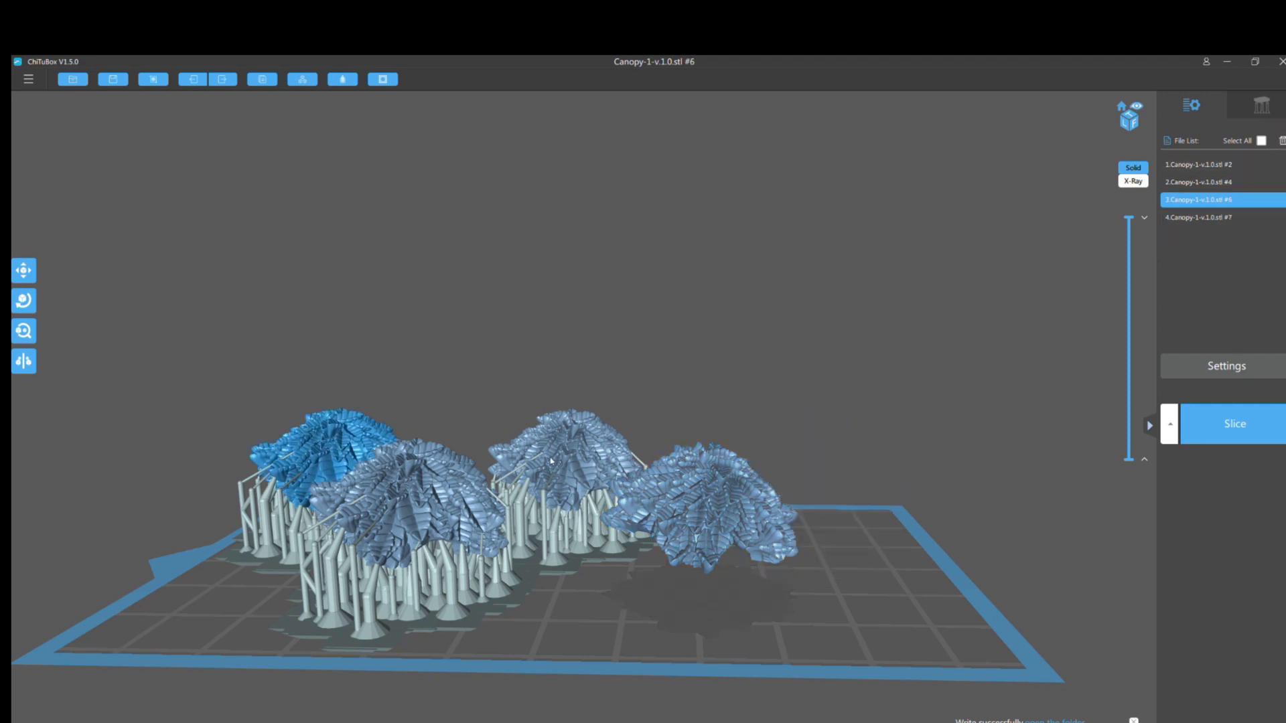
# Step: Select a canopy in the file list and bring up the file menu to reload the project
pyautogui.click(1198, 163)
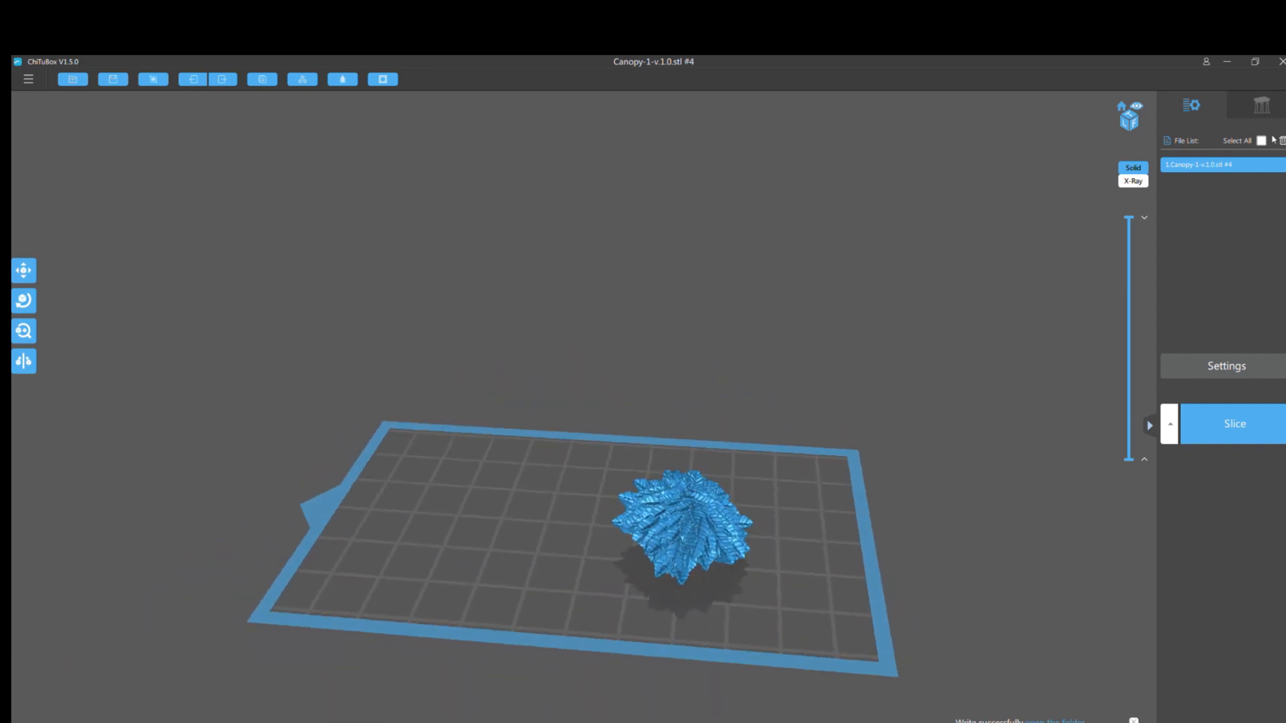
pyautogui.click(27, 79)
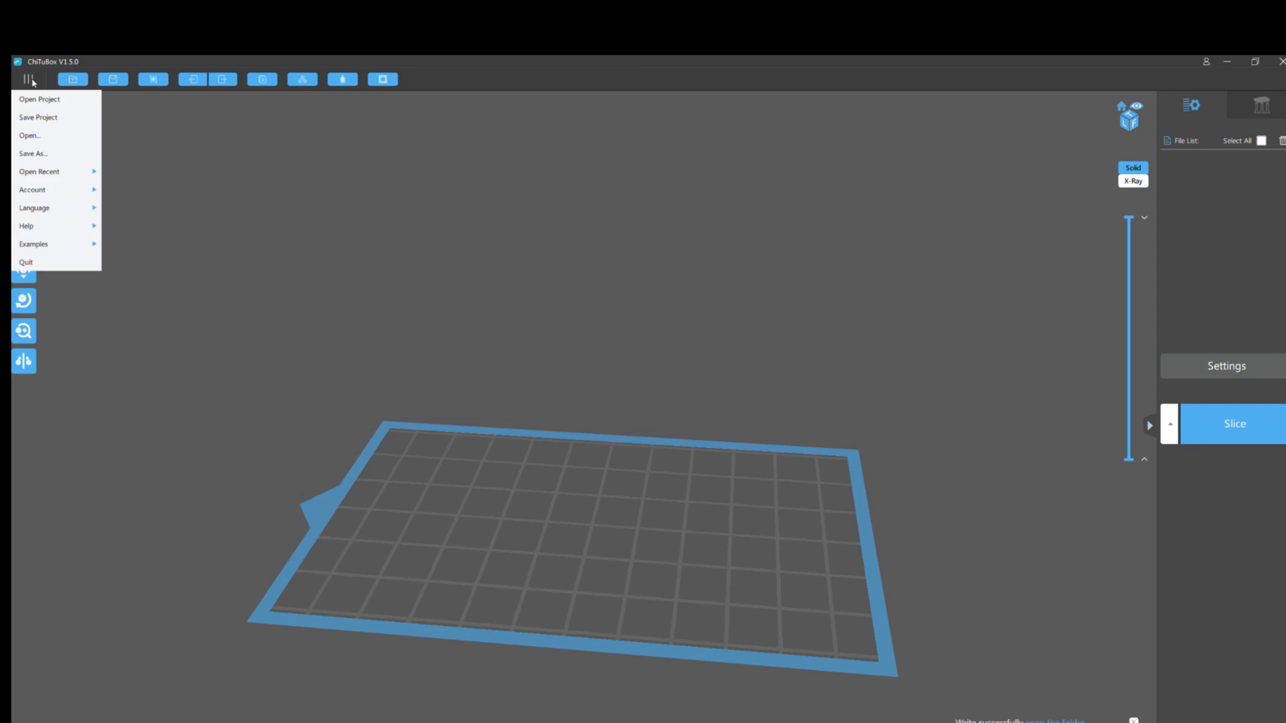
pyautogui.moveTo(32, 104)
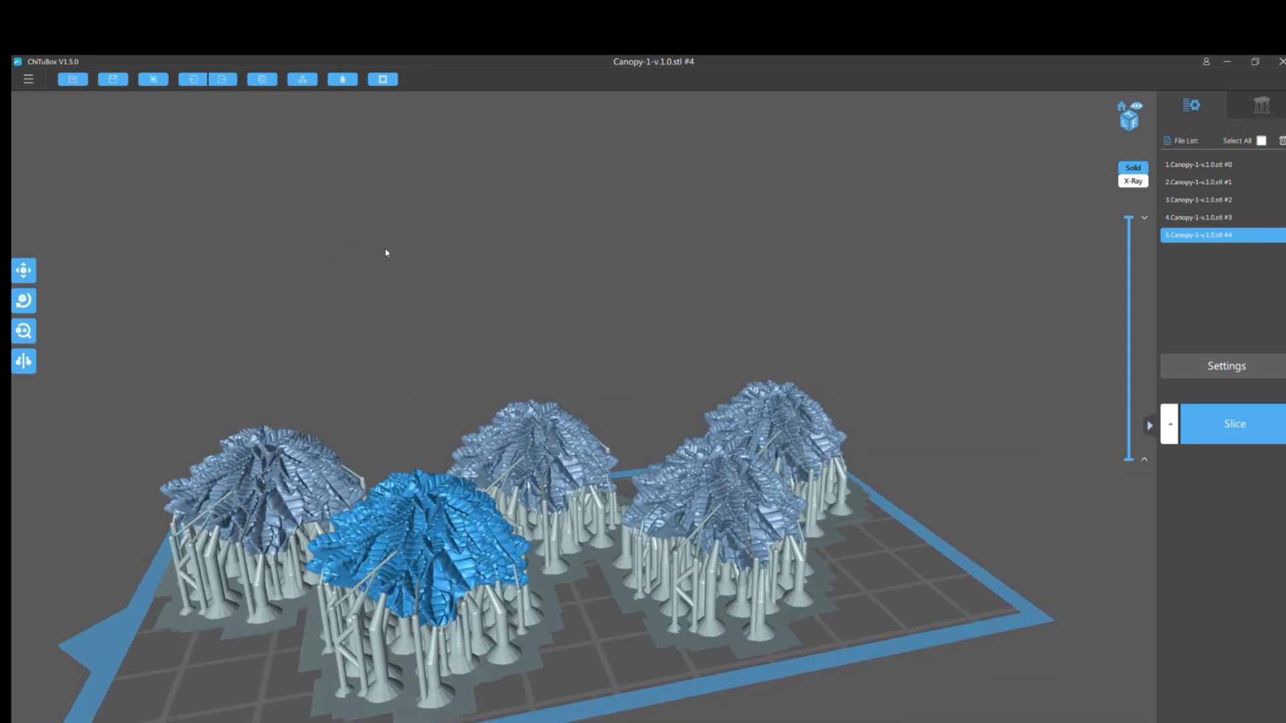
# Step: Mirror the back-left canopy (model #3), stripping its supports, then select model #4
pyautogui.click(1197, 217)
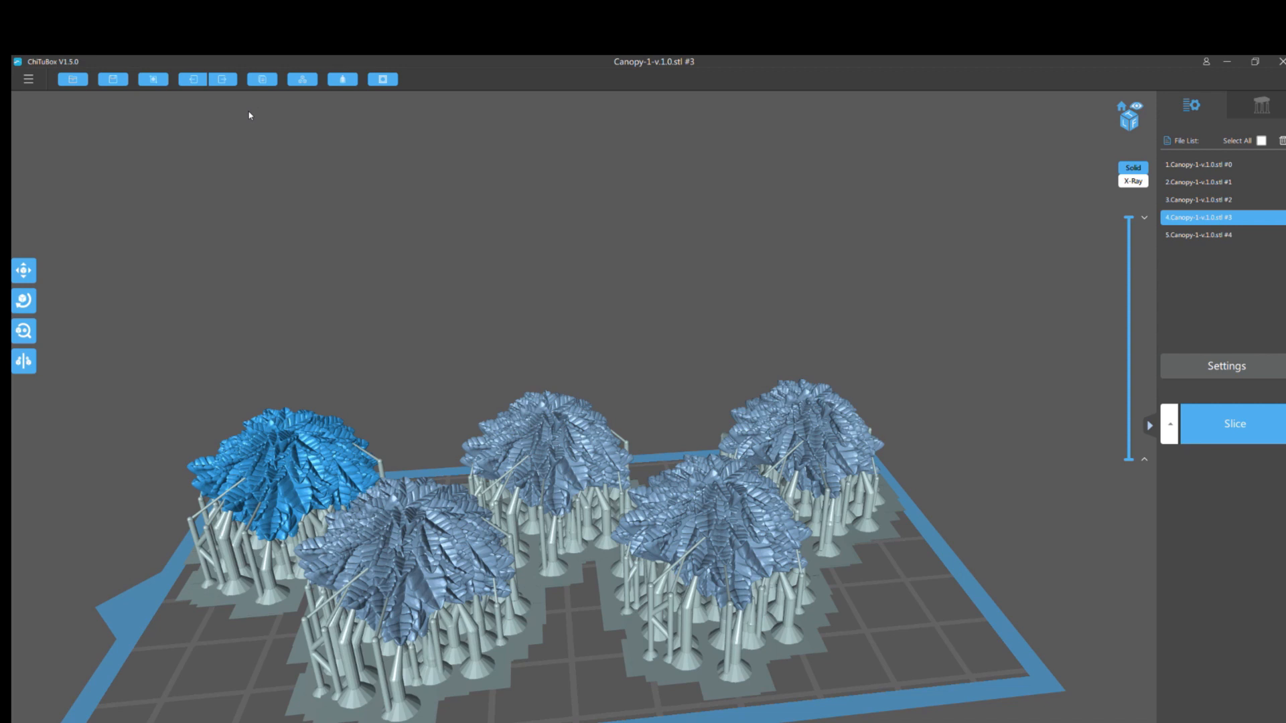
pyautogui.click(23, 362)
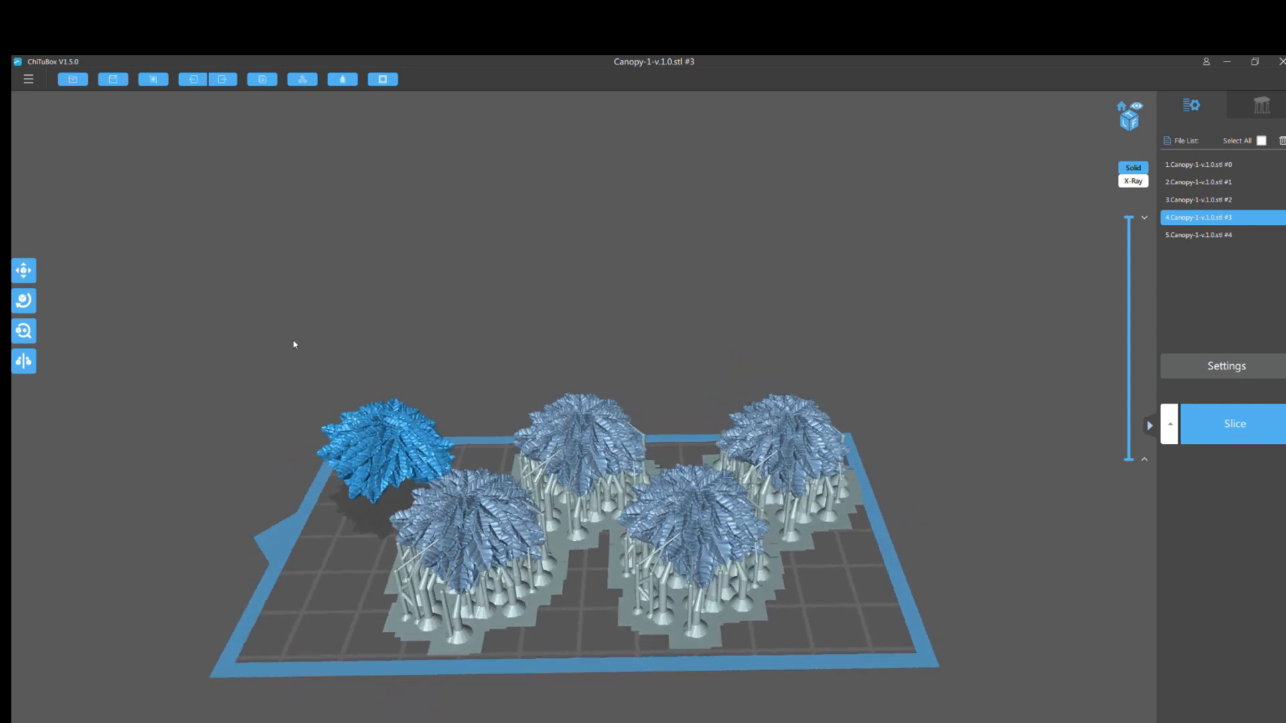
pyautogui.moveTo(486, 542)
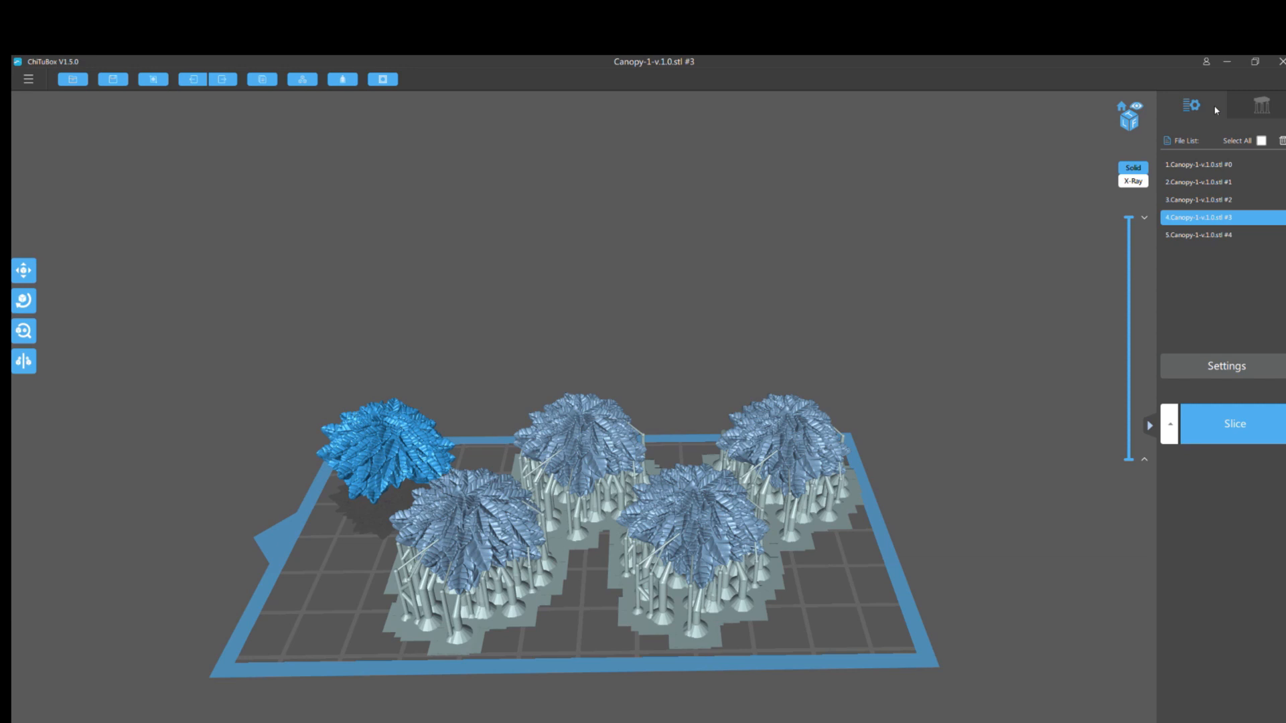
pyautogui.click(1213, 236)
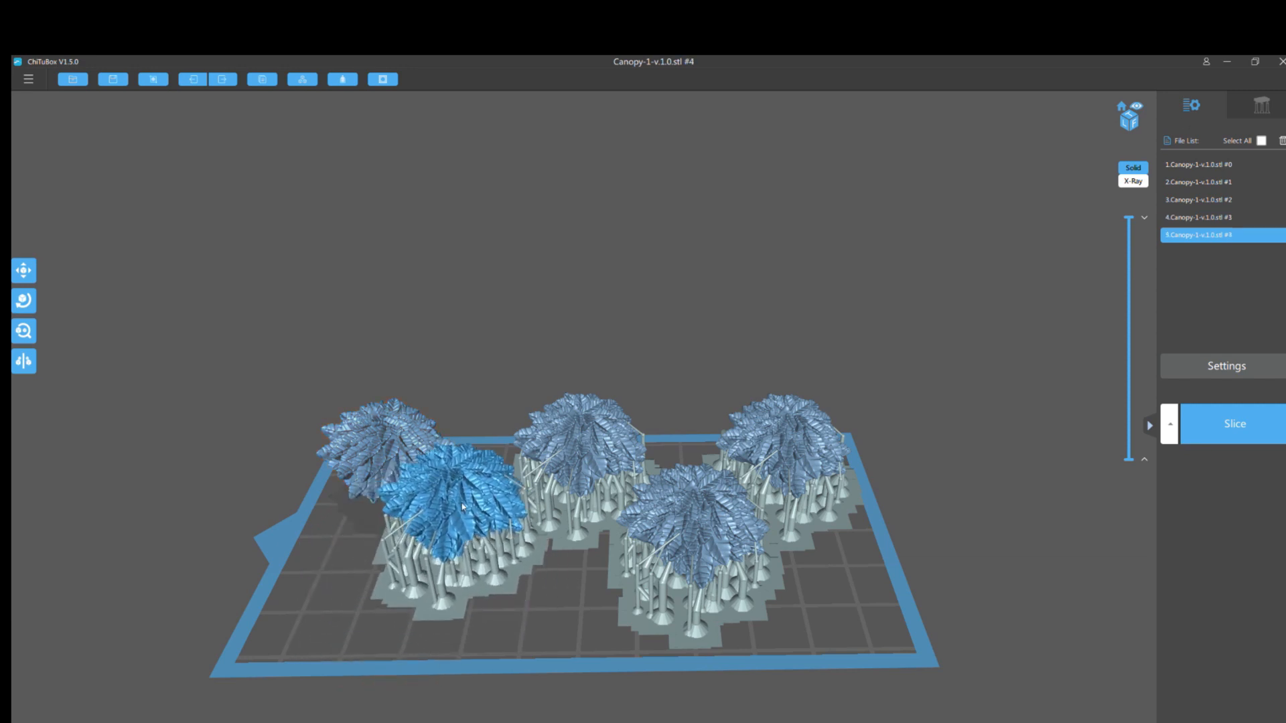
pyautogui.click(1205, 217)
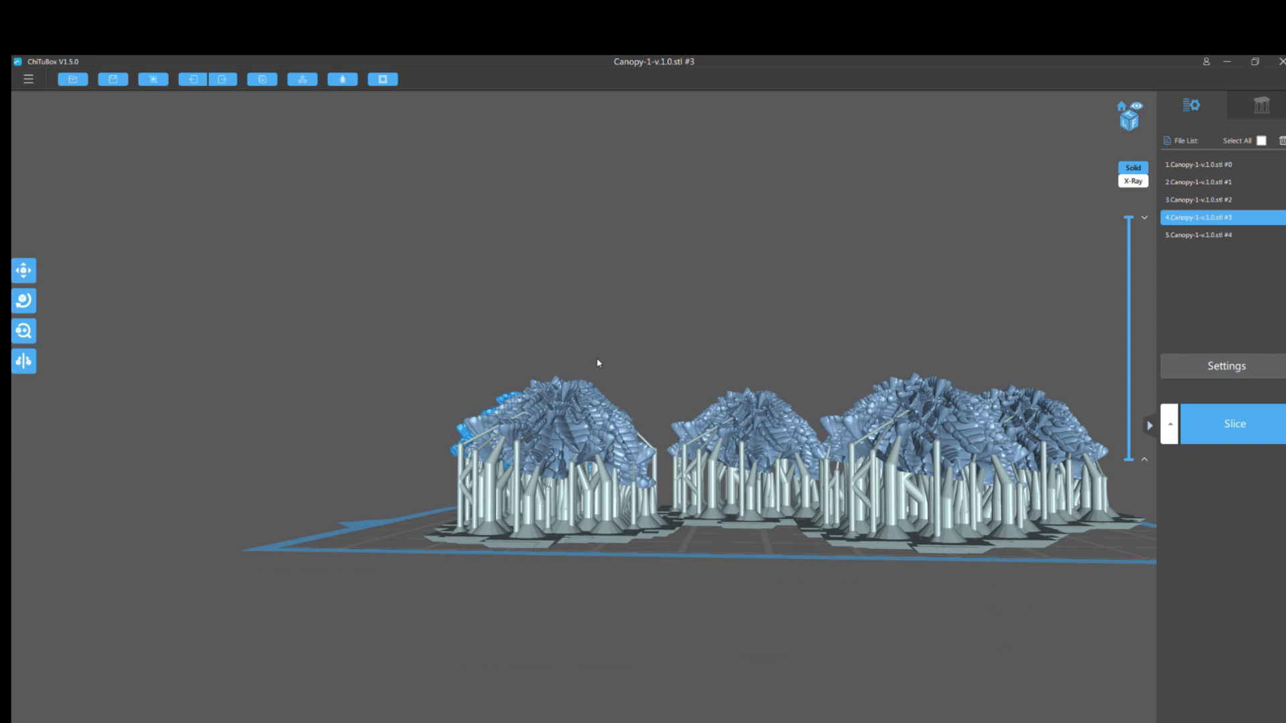
# Step: Select the front-left canopy and enter support editing in delete-support mode
pyautogui.click(1201, 236)
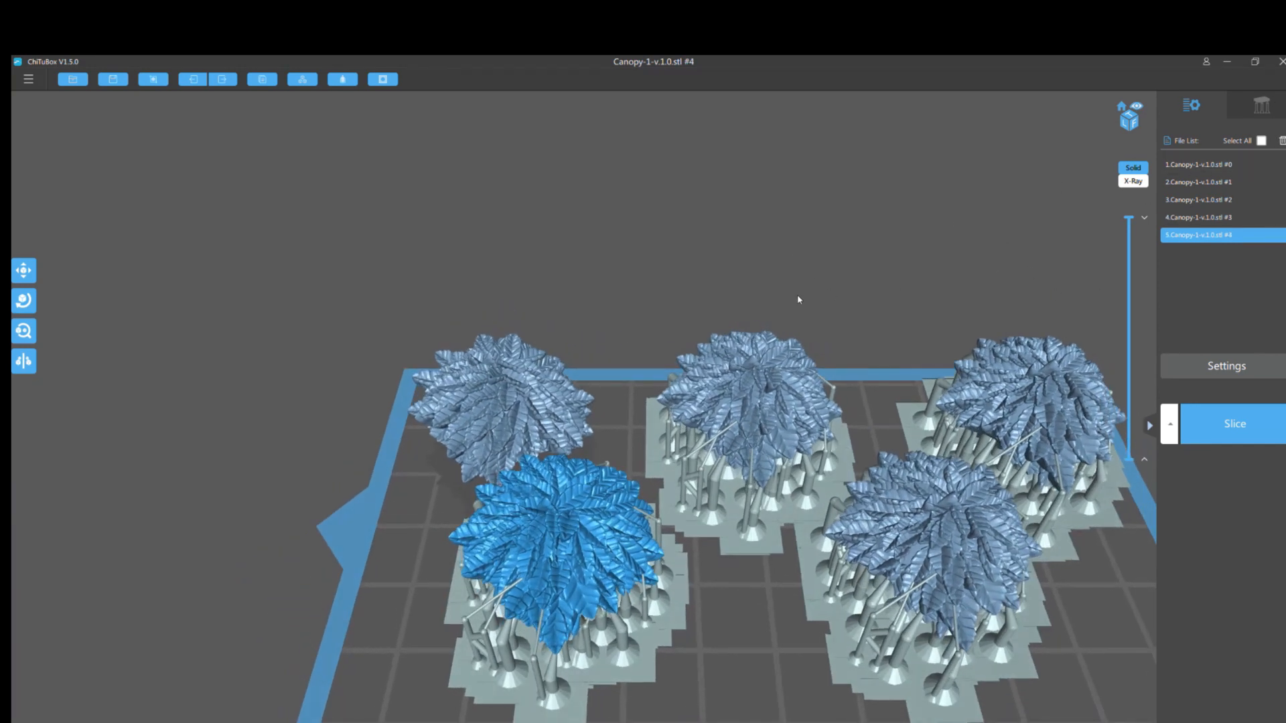
pyautogui.click(1197, 217)
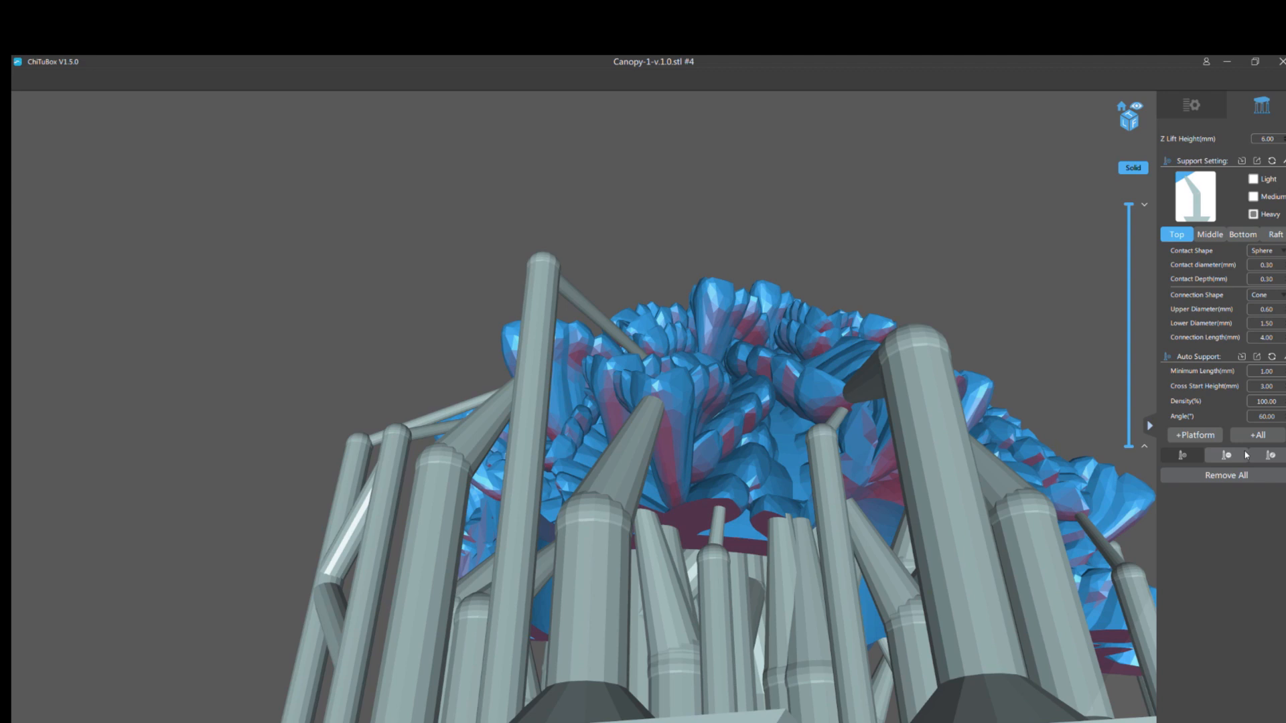
pyautogui.moveTo(1228, 455)
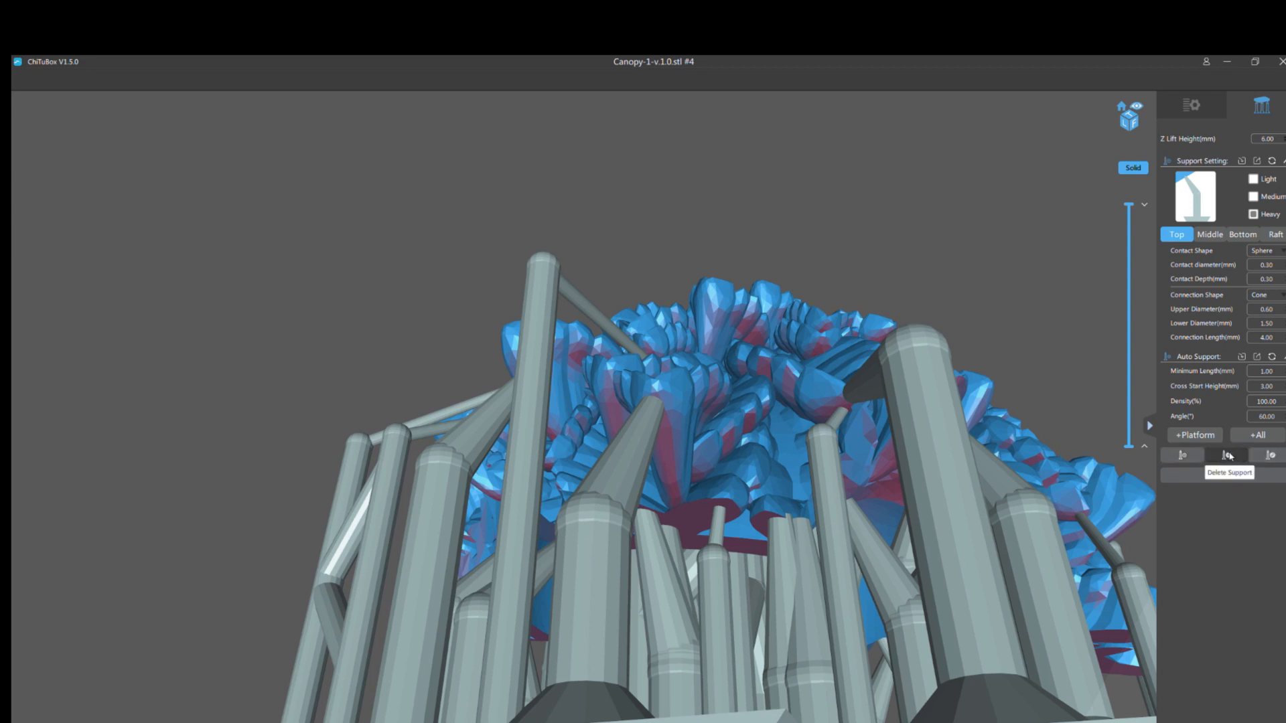
pyautogui.click(1270, 456)
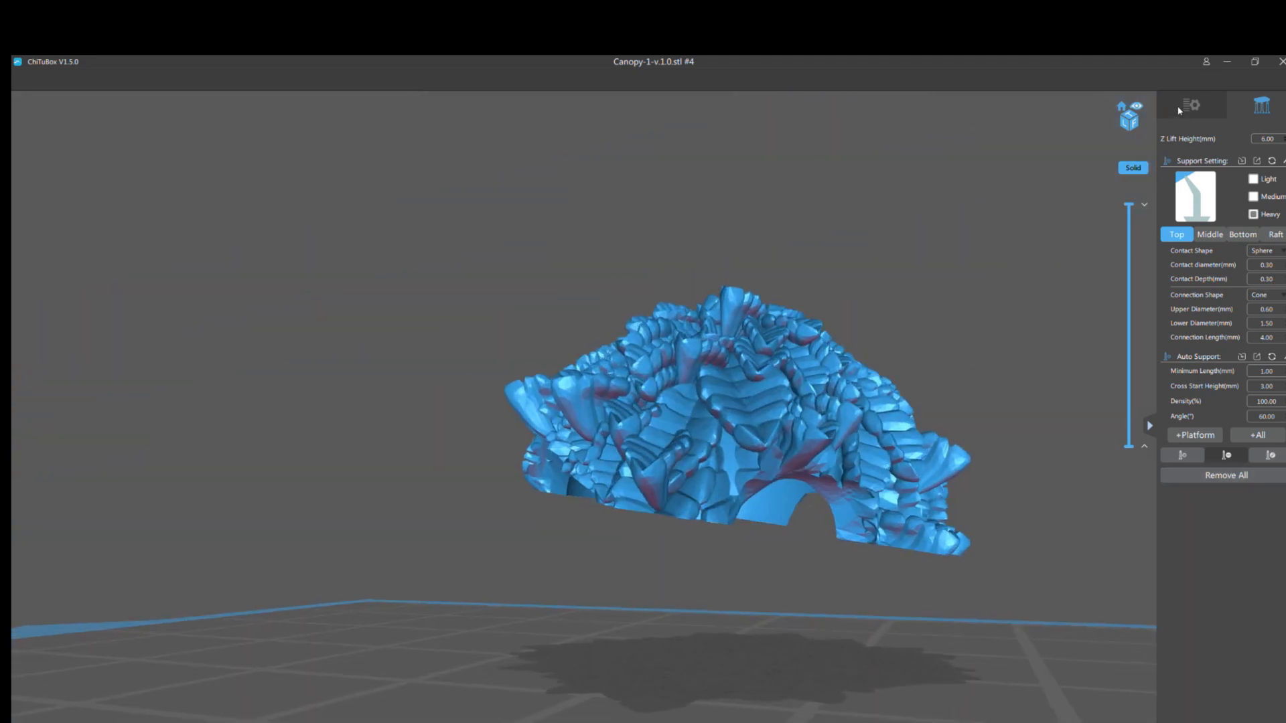
# Step: Return to the File List with the canopy left unsupported
pyautogui.click(1189, 104)
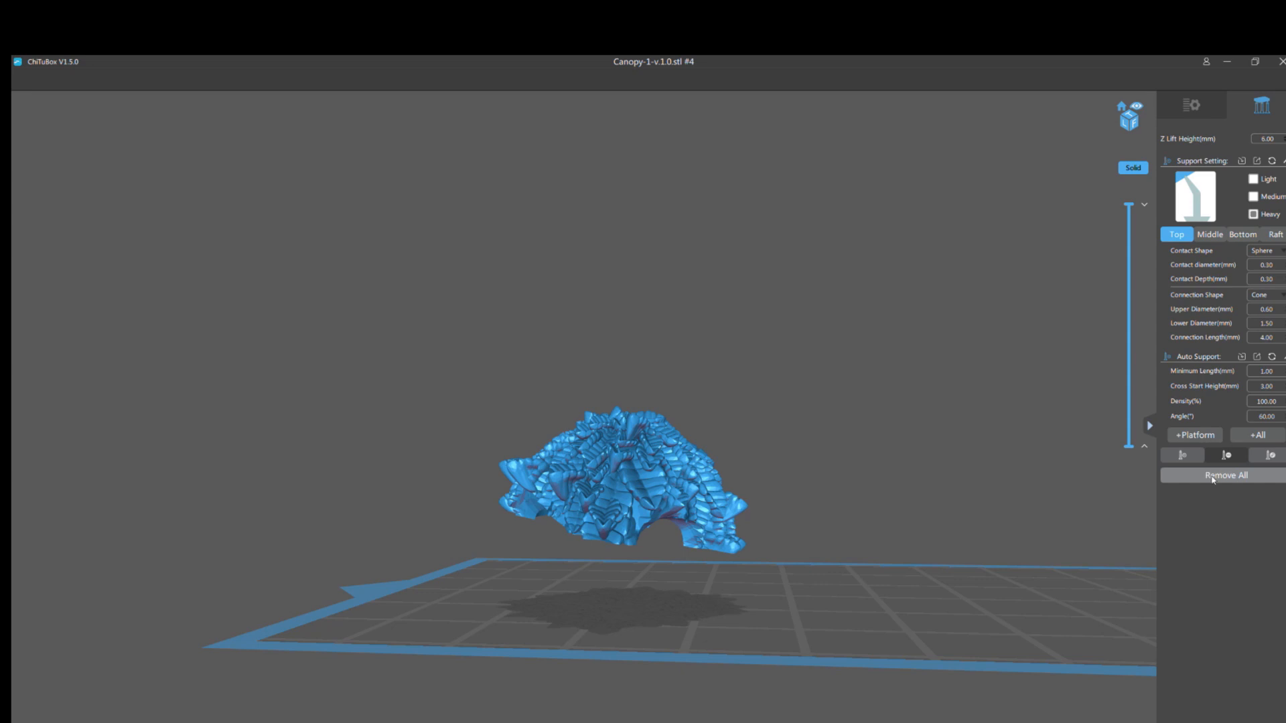
pyautogui.moveTo(1226, 455)
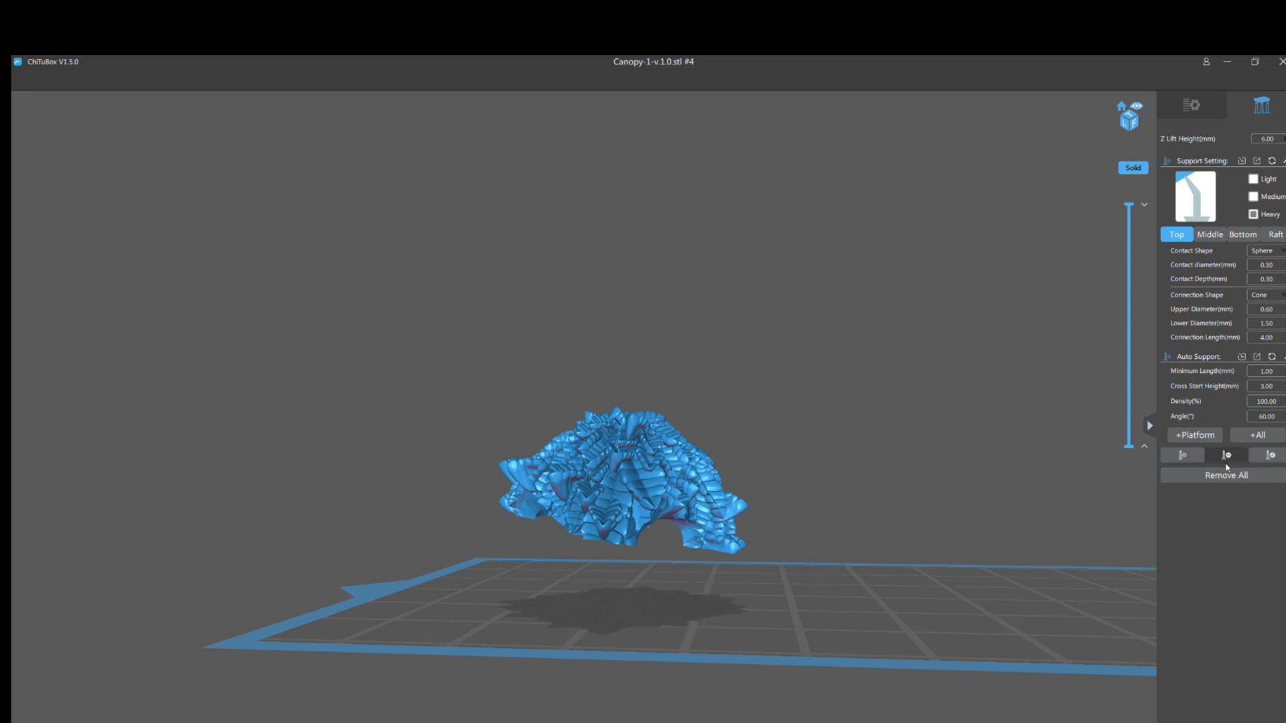
pyautogui.moveTo(1269, 457)
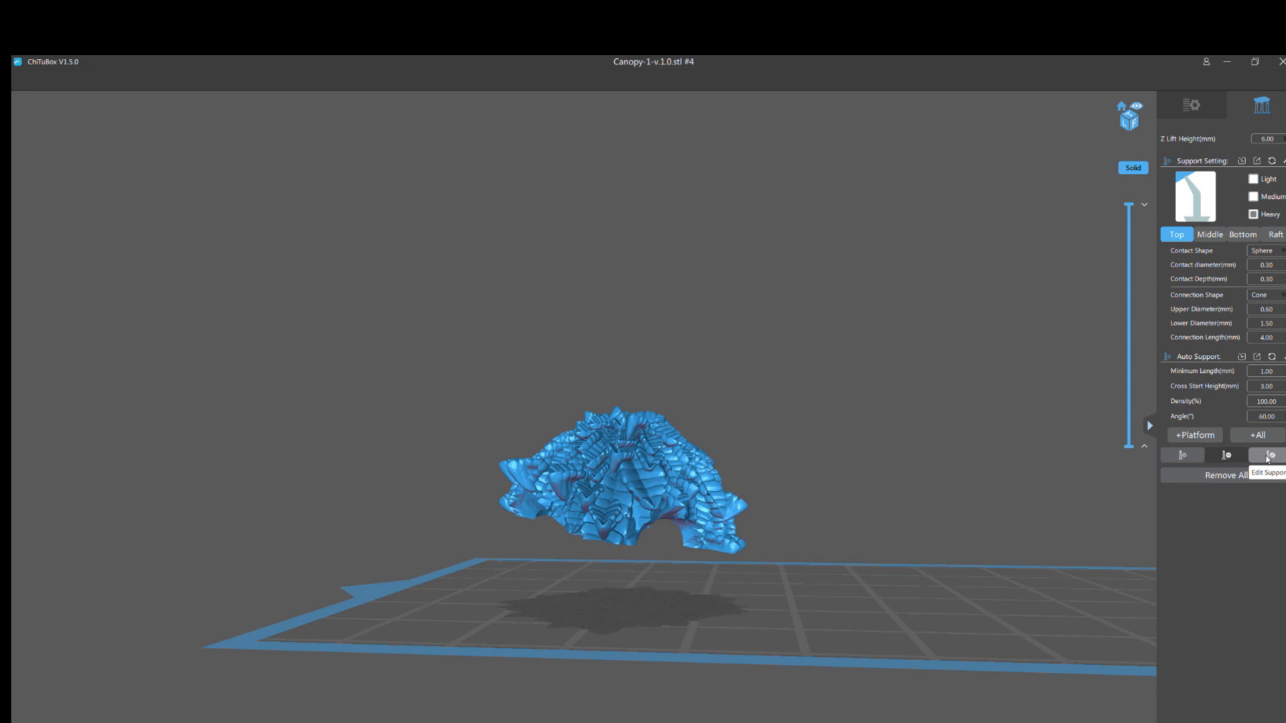
pyautogui.moveTo(1228, 475)
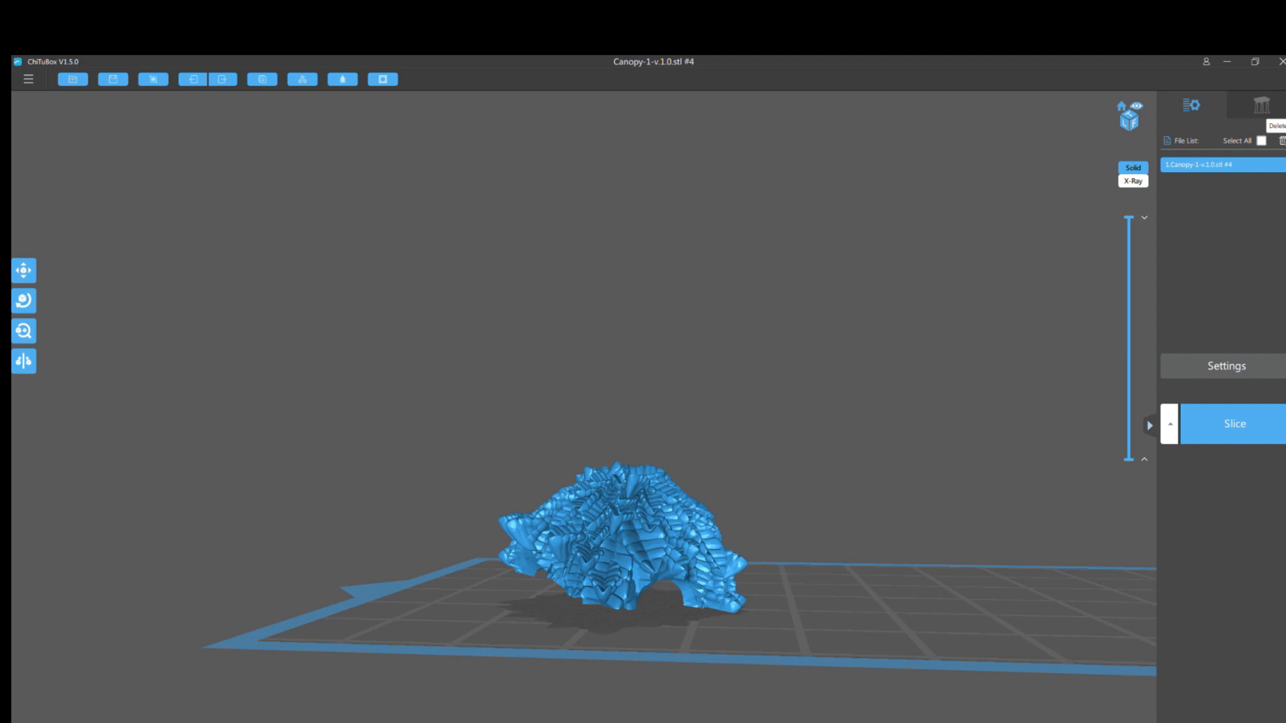
# Step: Reload the five-canopy project and Remove All supports from the second canopy
pyautogui.click(26, 79)
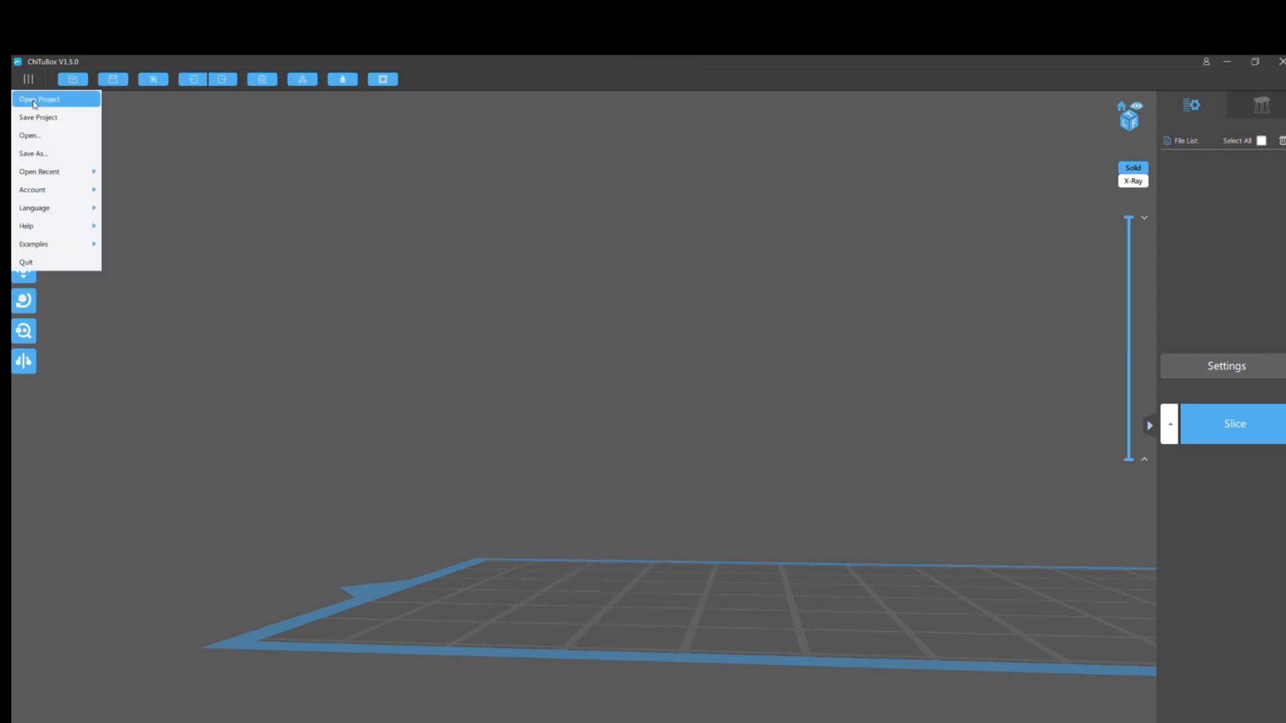
pyautogui.moveTo(131, 127)
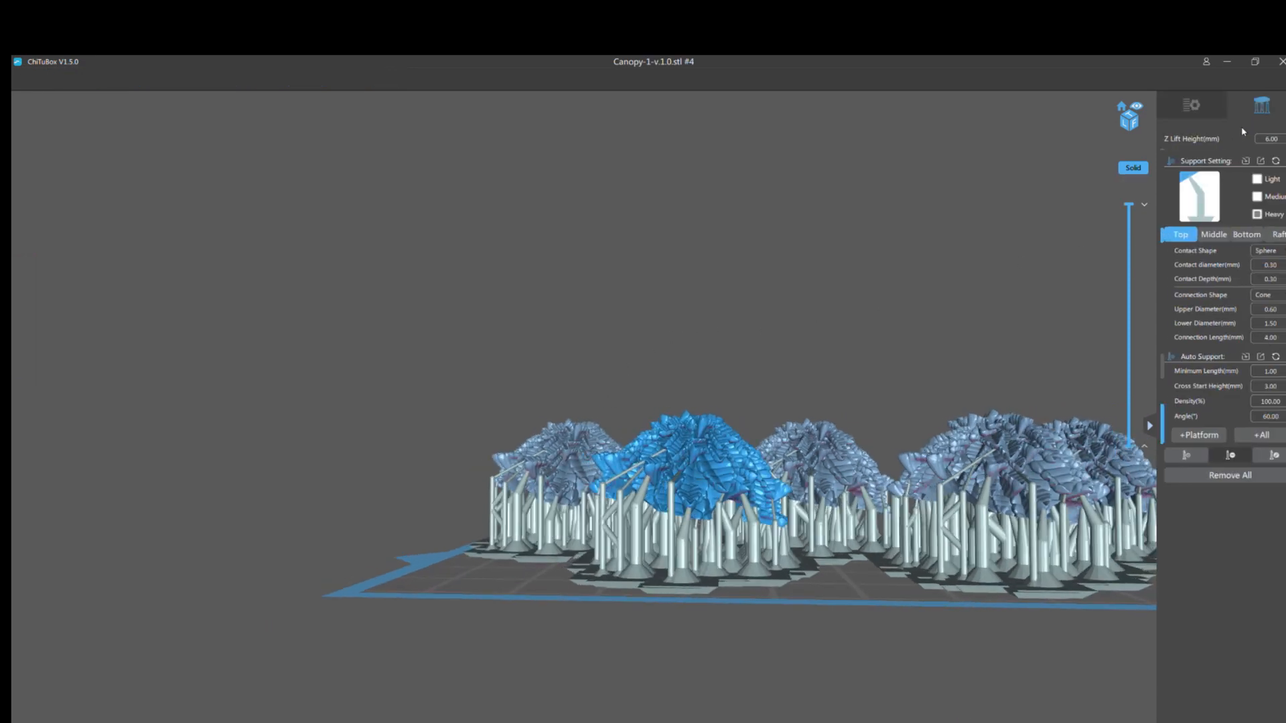
pyautogui.moveTo(1229, 456)
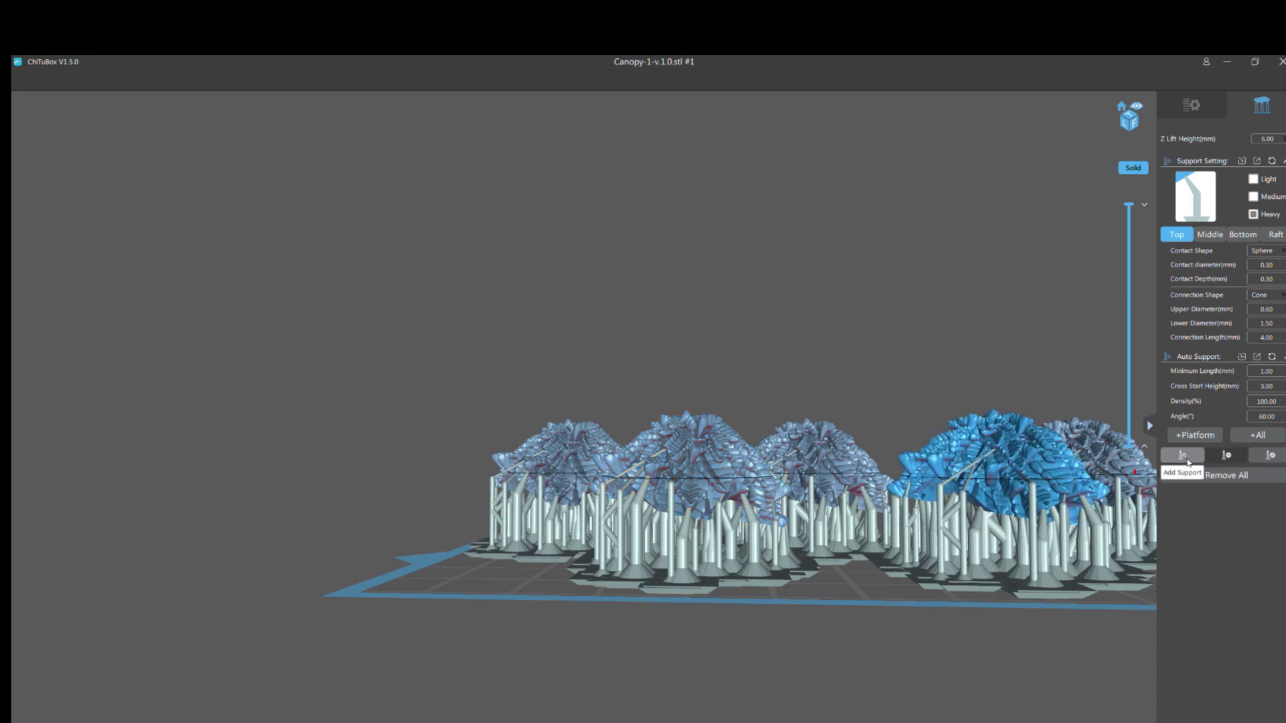
pyautogui.click(1181, 456)
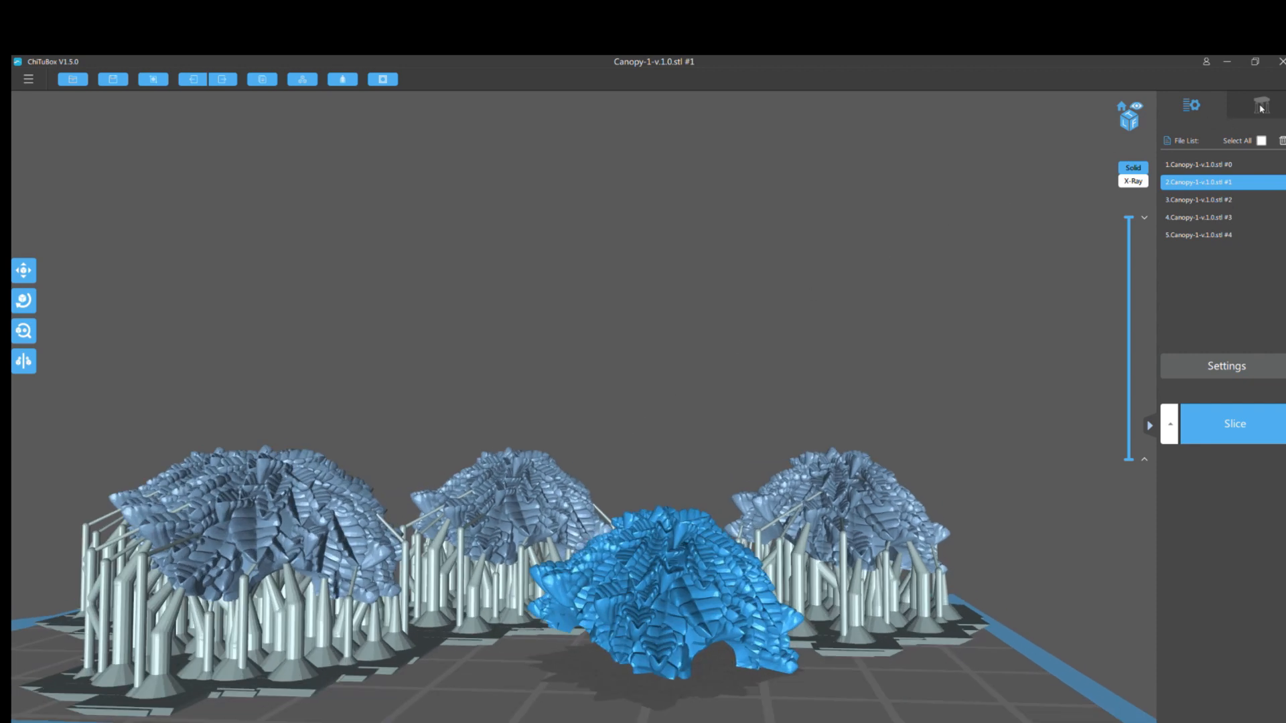
# Step: Switch to support editing for the unsupported second canopy
pyautogui.click(1262, 104)
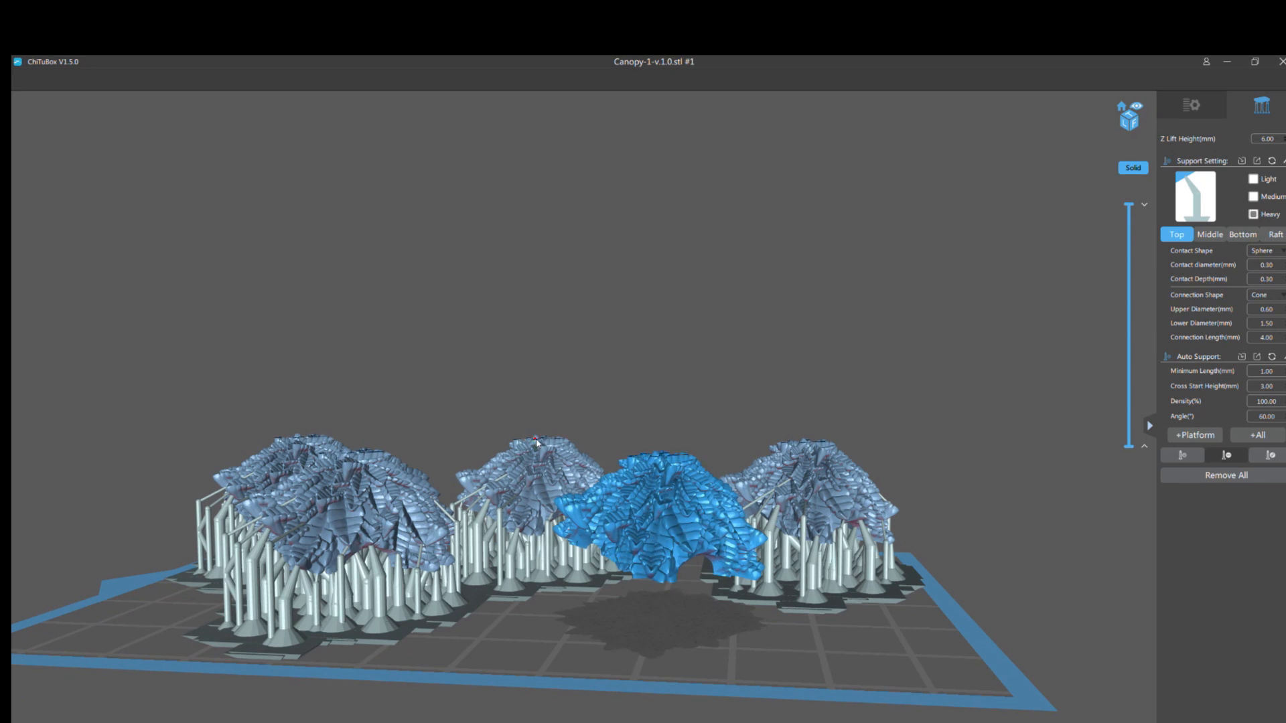
pyautogui.moveTo(1142, 276)
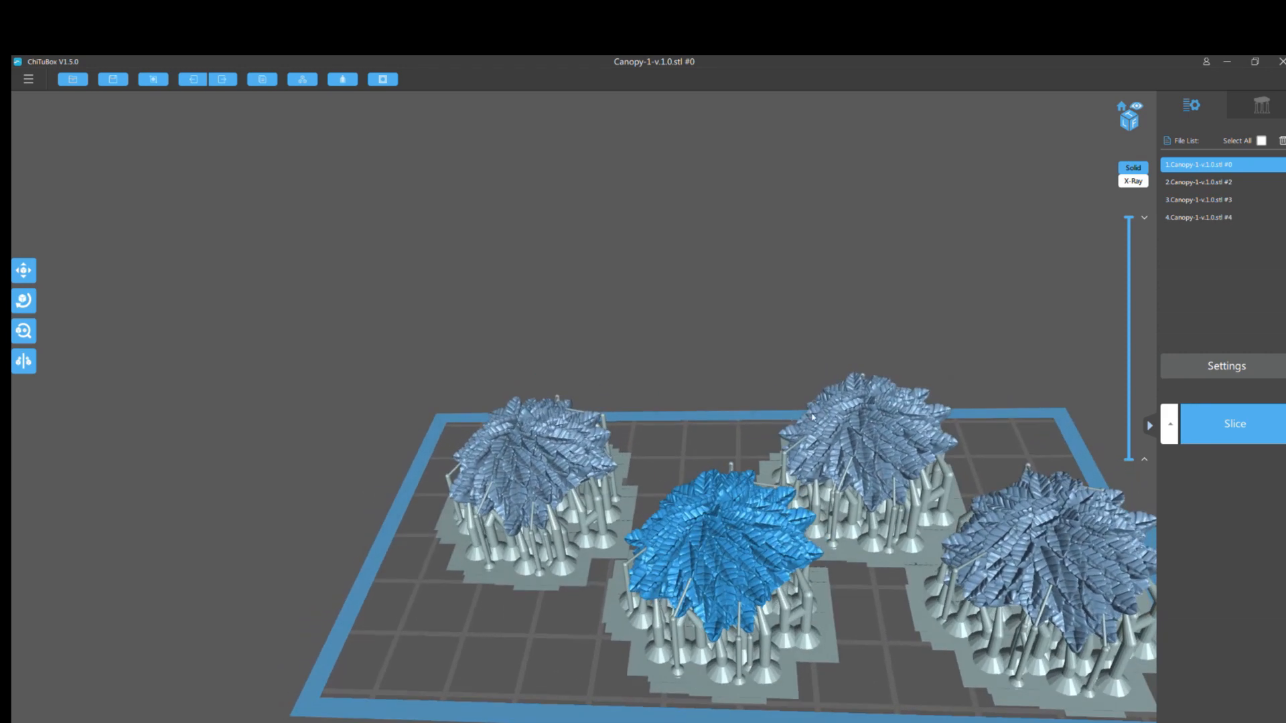
# Step: Delete canopy model #3 from the plate
pyautogui.click(1201, 217)
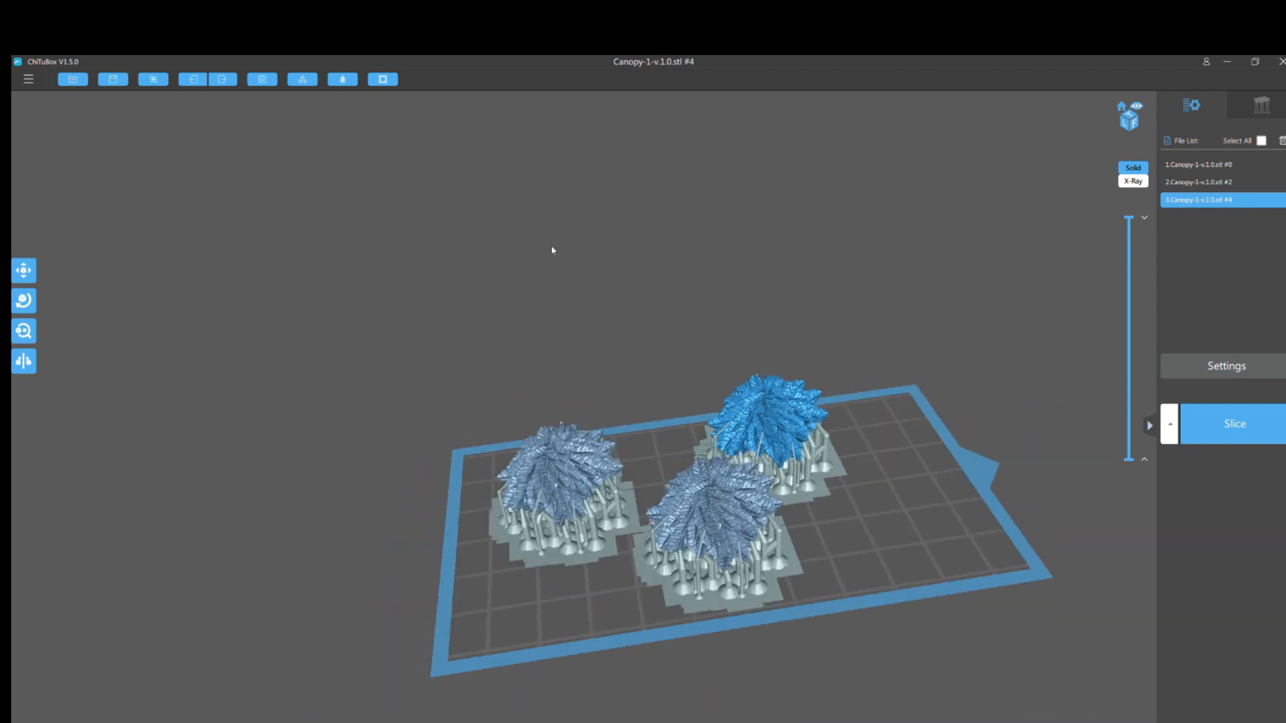
pyautogui.moveTo(193, 79)
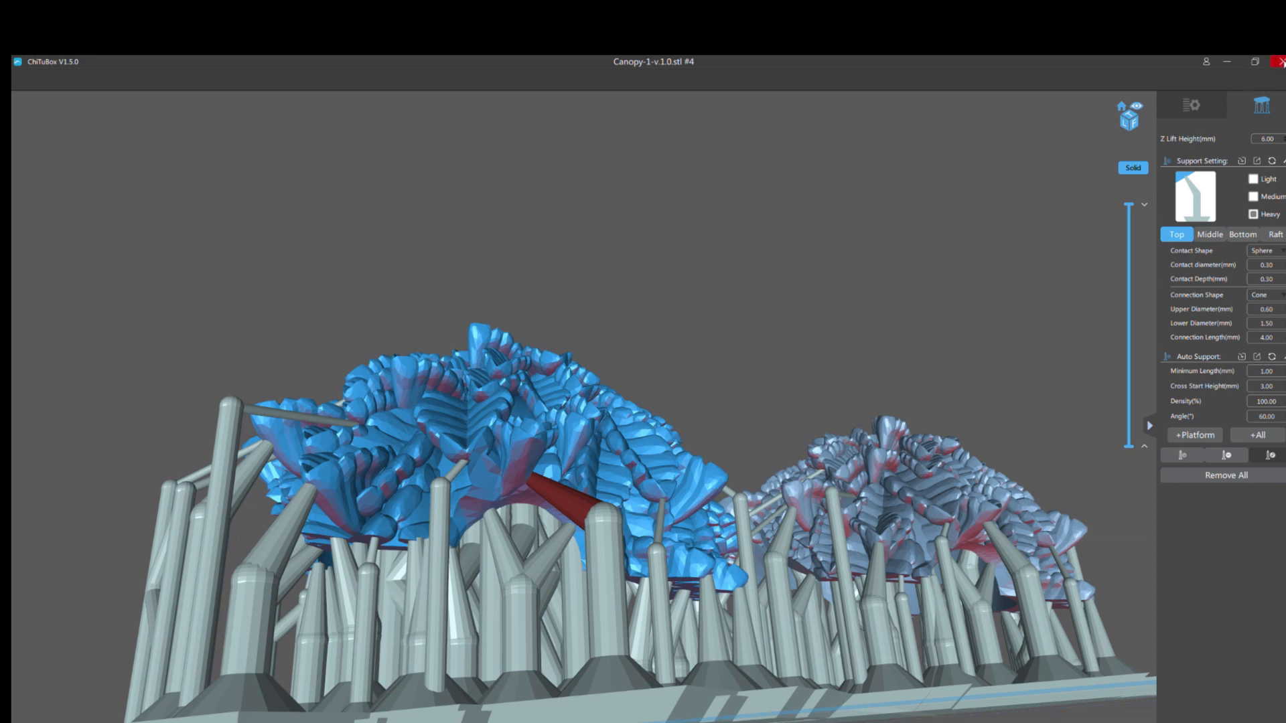
pyautogui.moveTo(710, 414)
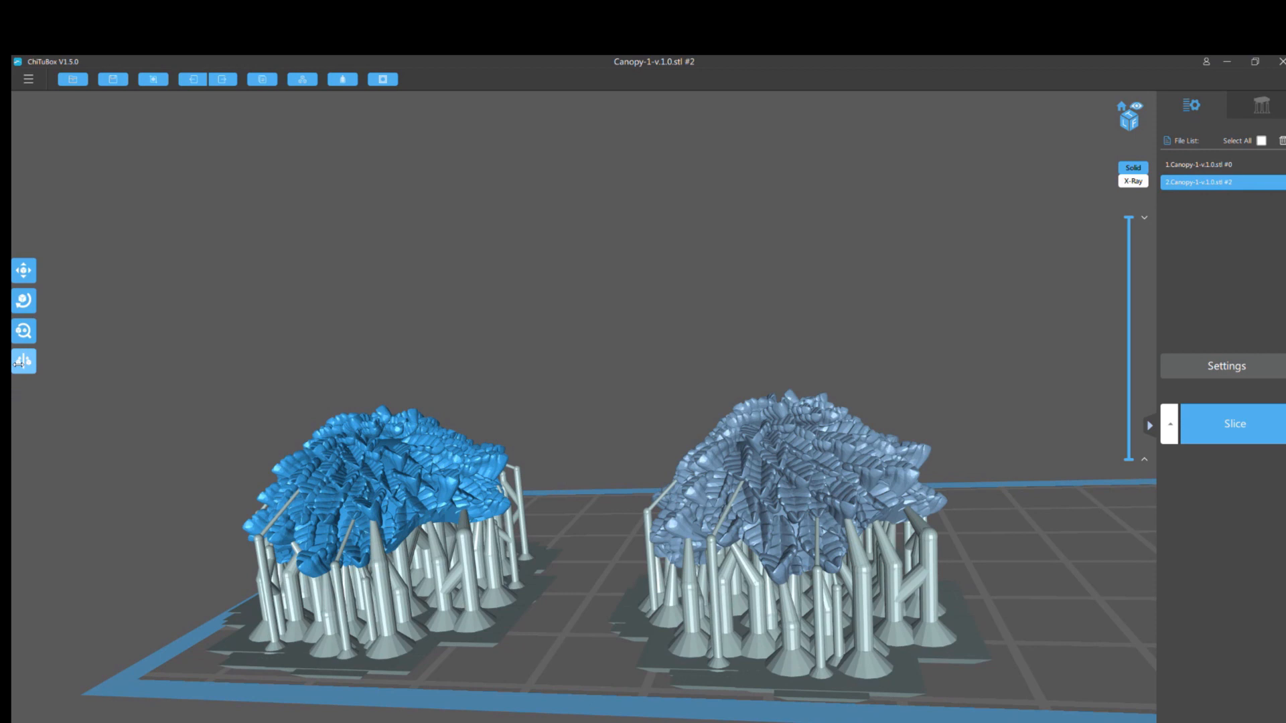
# Step: Mirror the left canopy along X, wiping its supports while the right stays supported
pyautogui.click(22, 362)
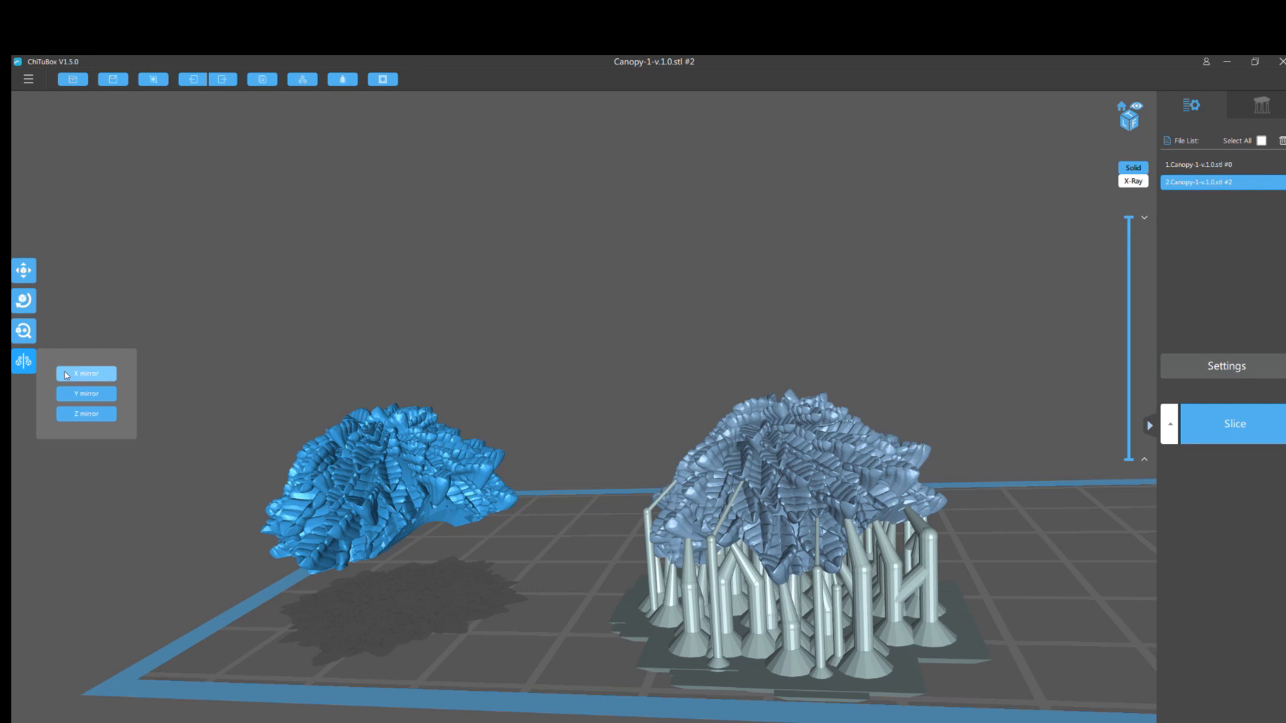
pyautogui.moveTo(521, 335)
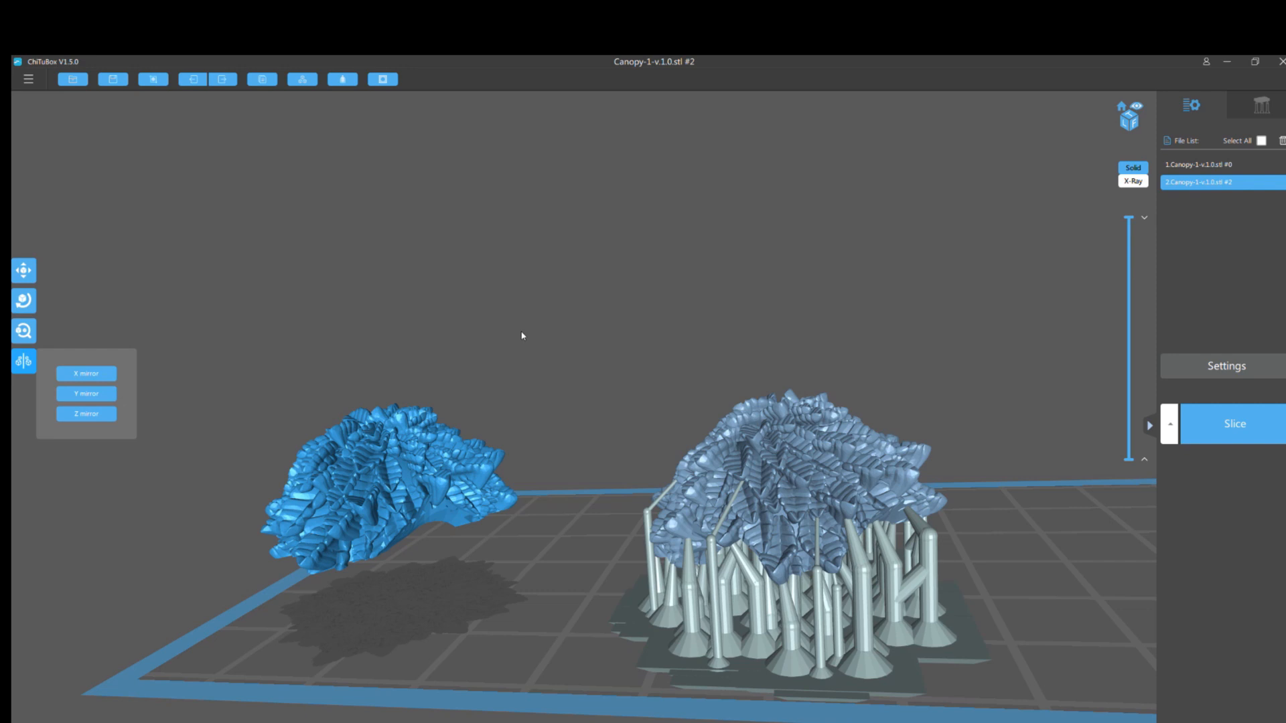
pyautogui.moveTo(587, 338)
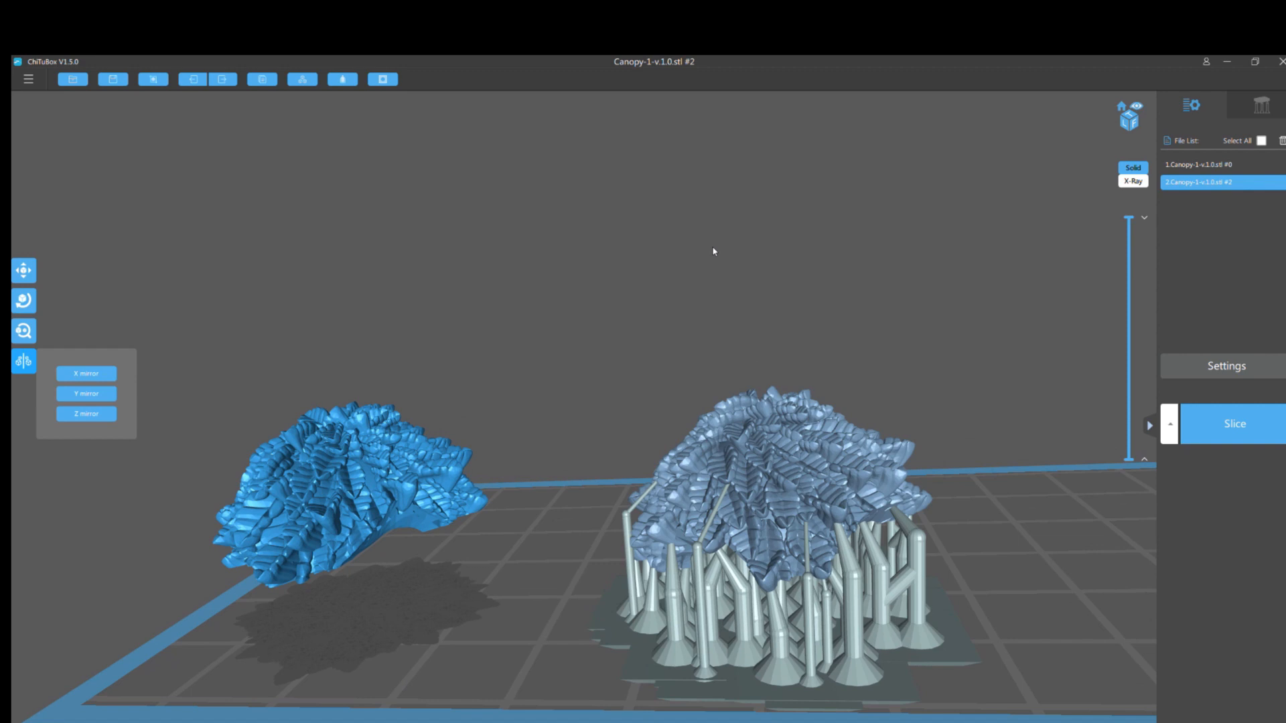
pyautogui.moveTo(956, 155)
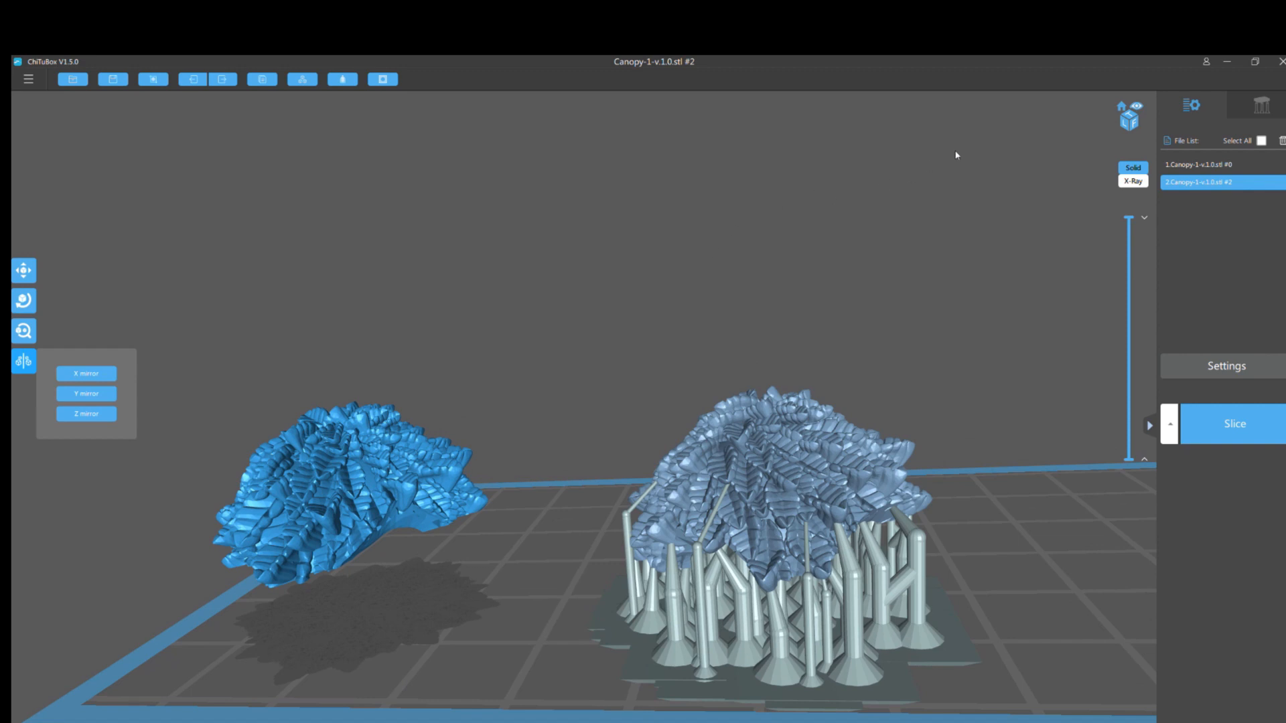
pyautogui.moveTo(895, 185)
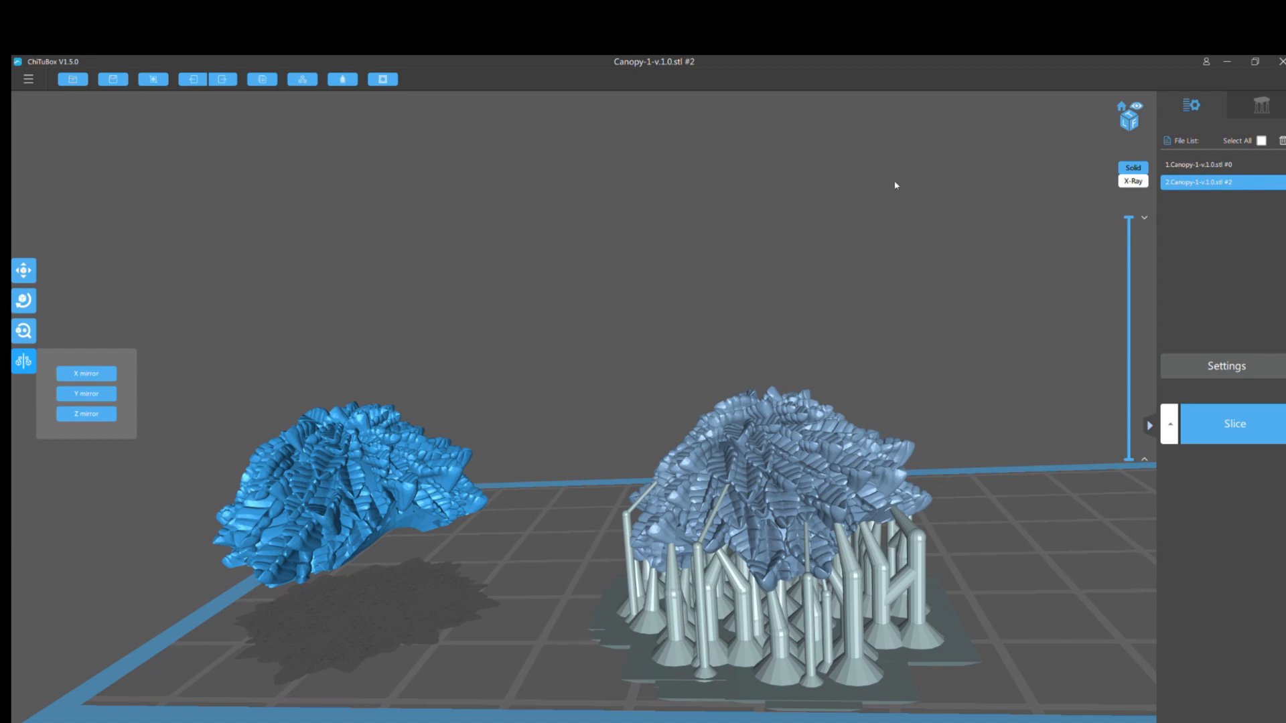